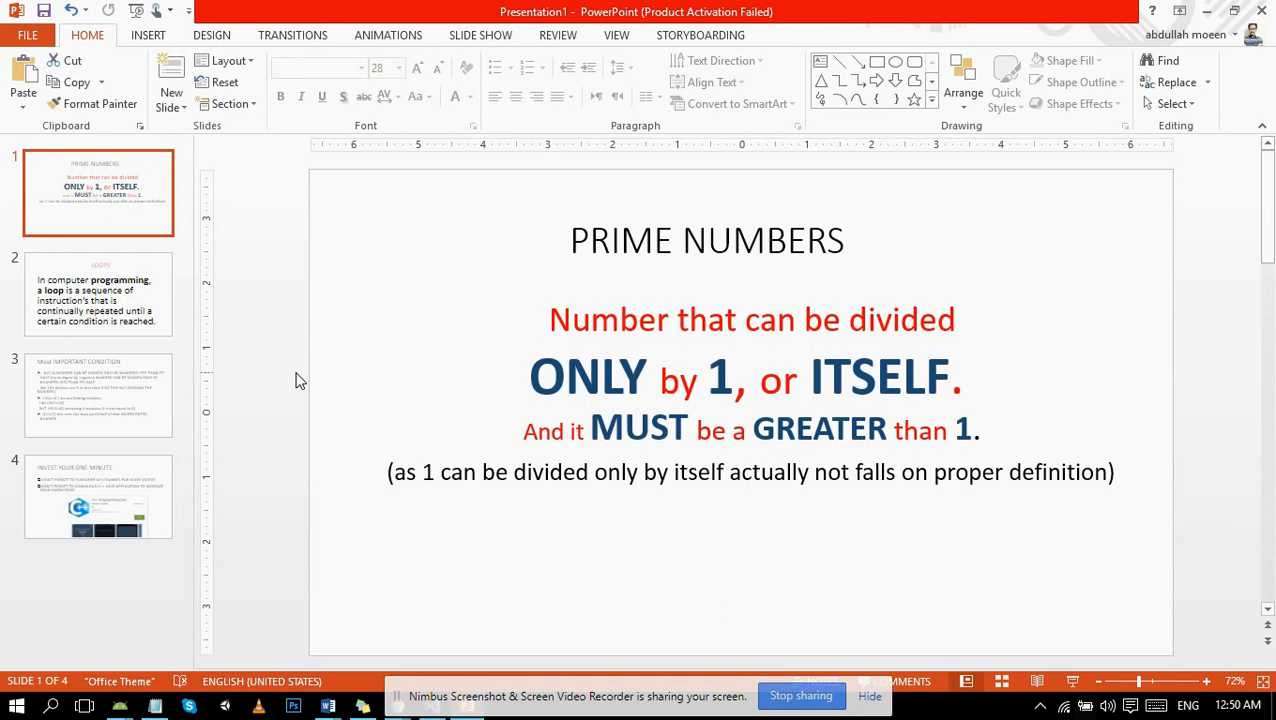
{"action": "mouse_move", "coordinate": [740, 693]}
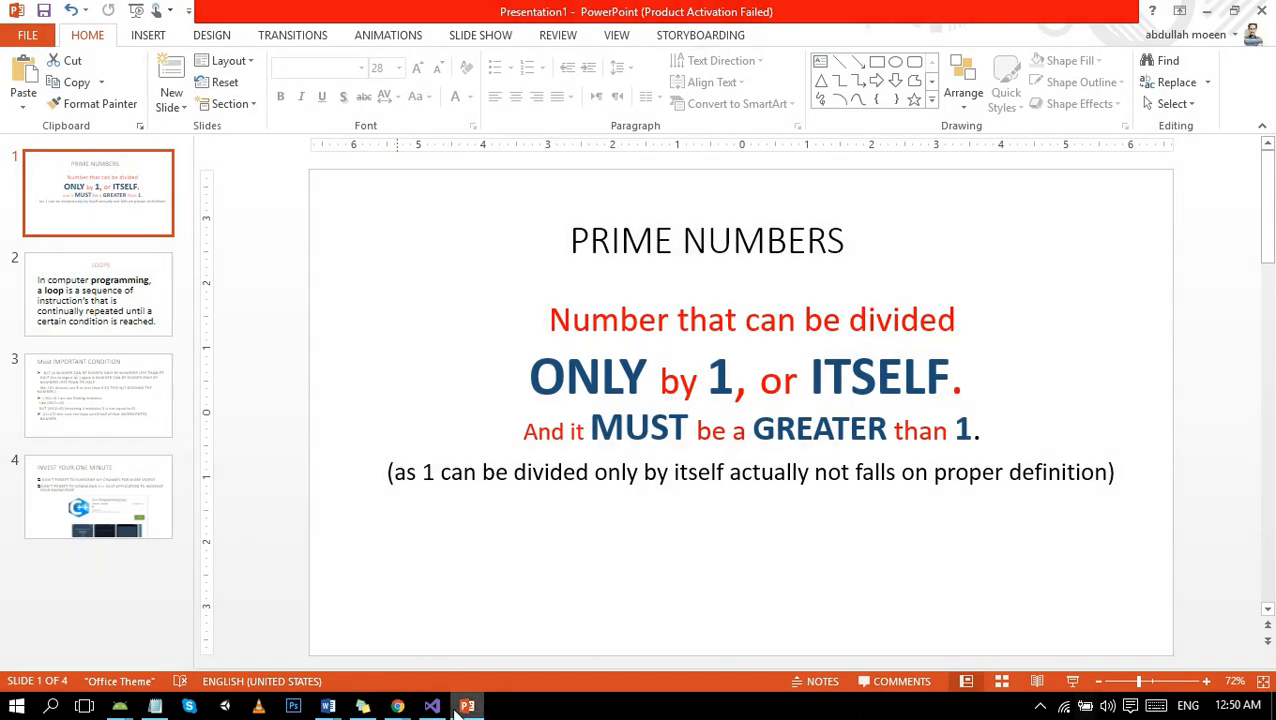
Insert an empty for-loop snippet inside main in check.cpp, then return to the slides.
{"action": "left_click", "coordinate": [431, 706]}
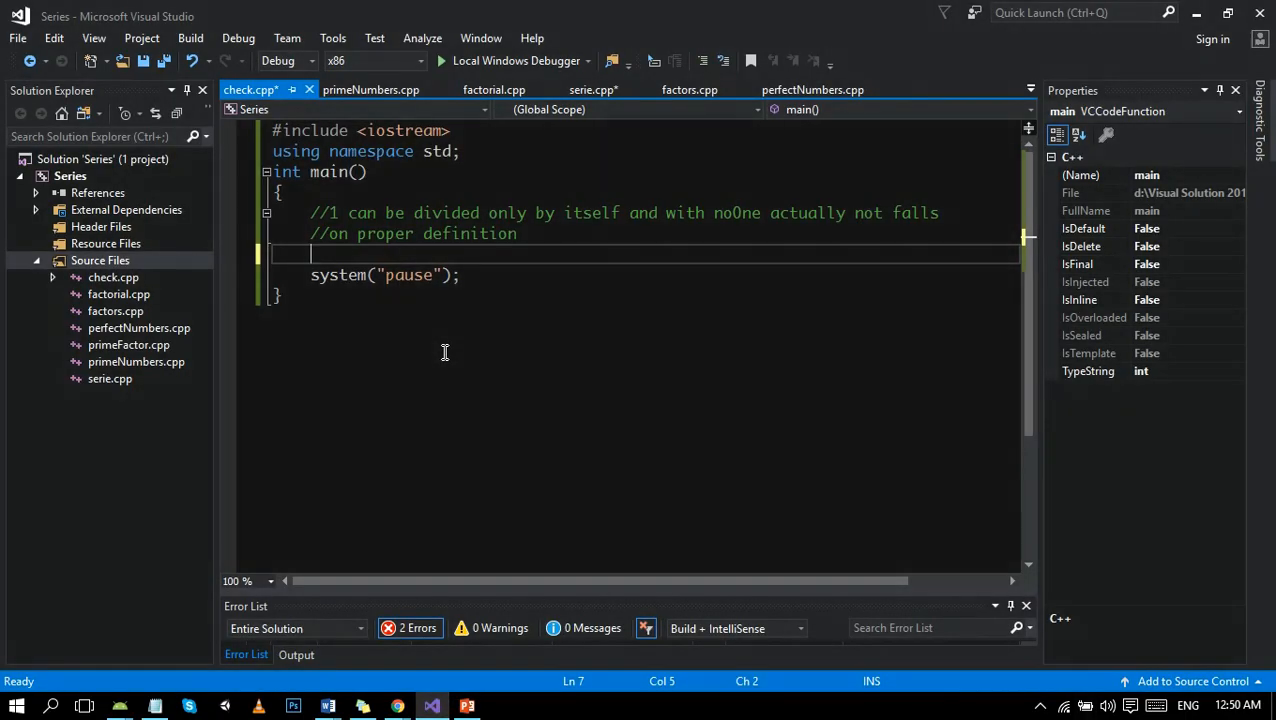
{"action": "mouse_move", "coordinate": [445, 345]}
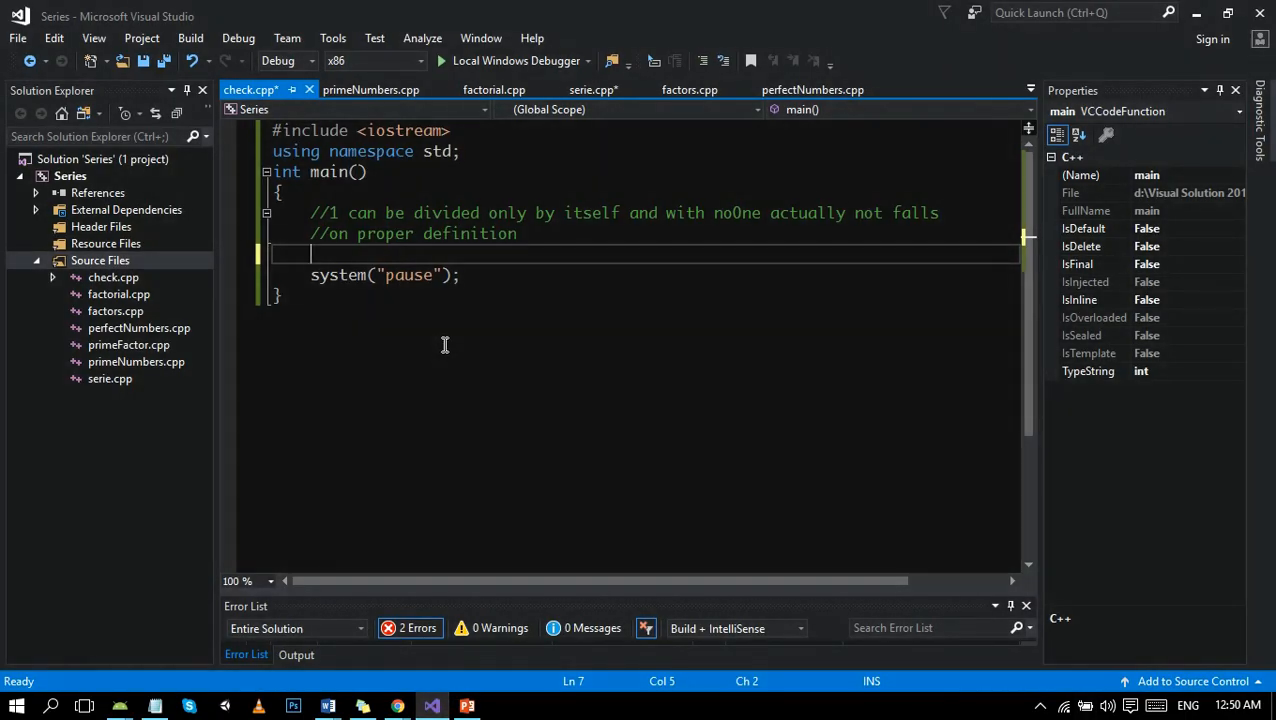
{"action": "type", "text": "for"}
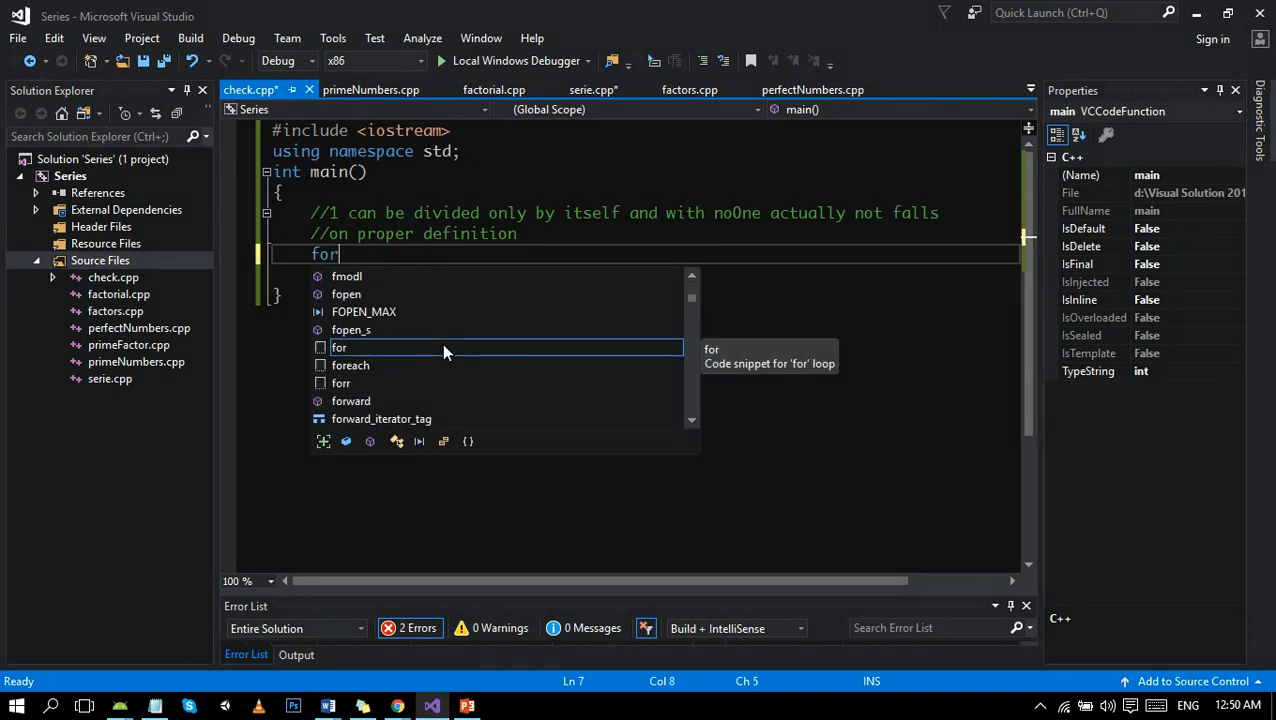
{"action": "key", "text": "Tab"}
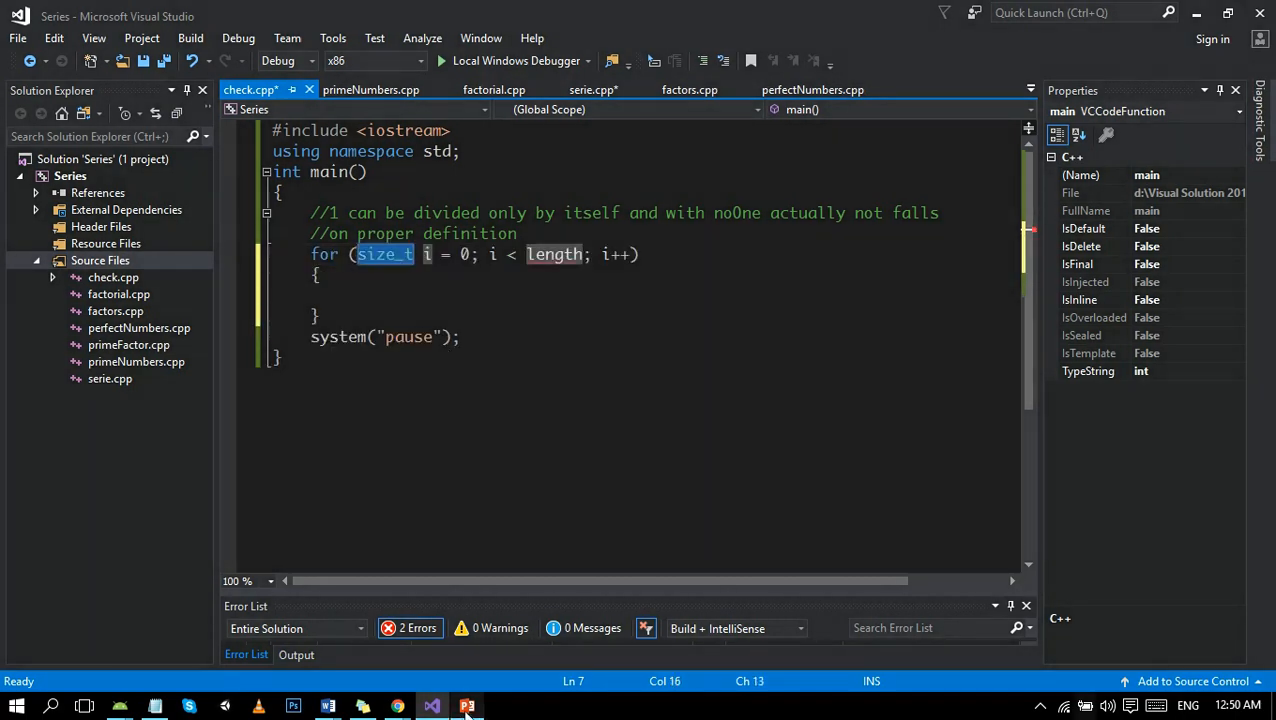
{"action": "left_click", "coordinate": [467, 706]}
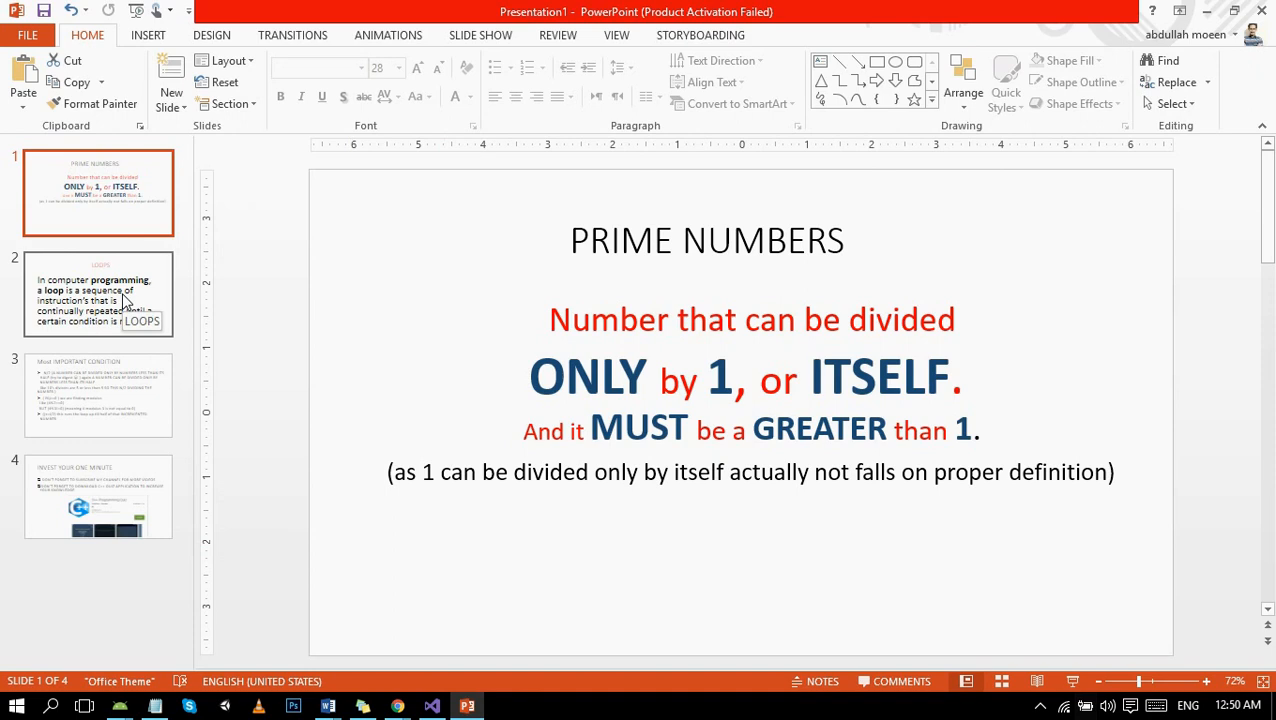
Show slide 2, LOOPS, which defines a loop as instructions repeated until a condition.
{"action": "left_click", "coordinate": [98, 294]}
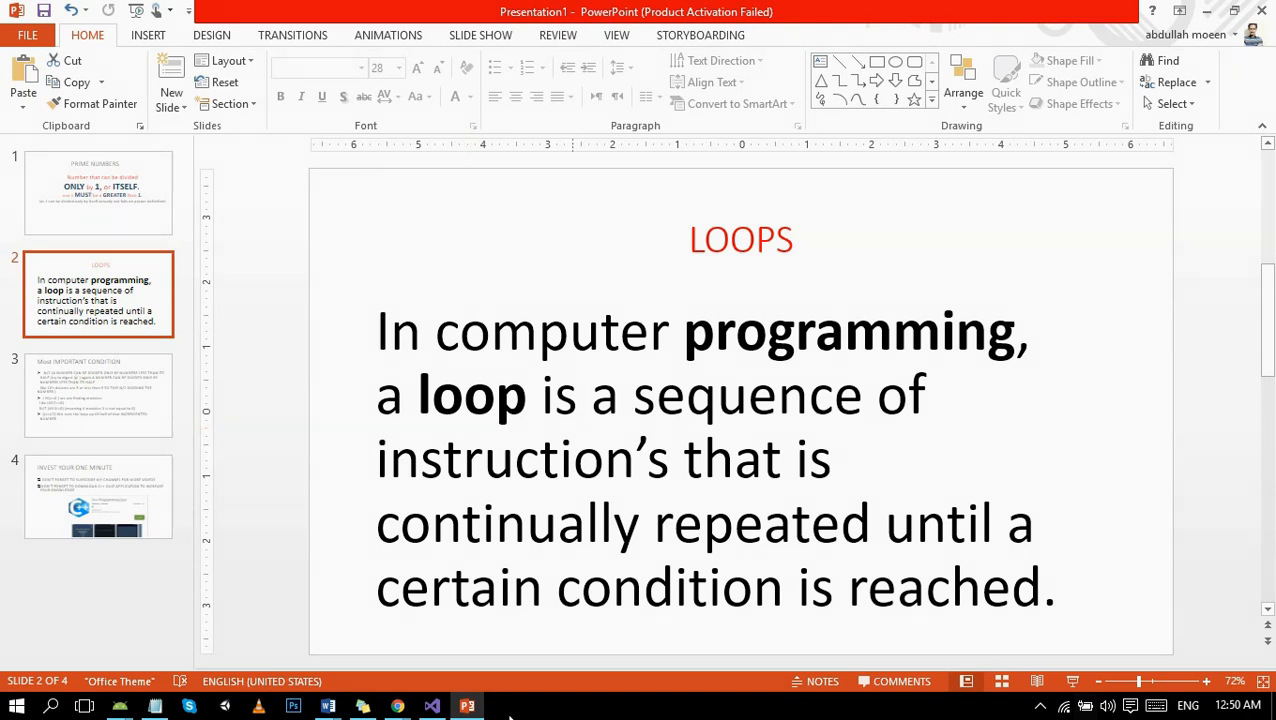
Make the outer loop counter an int with a limit of 20.
{"action": "left_click", "coordinate": [431, 706]}
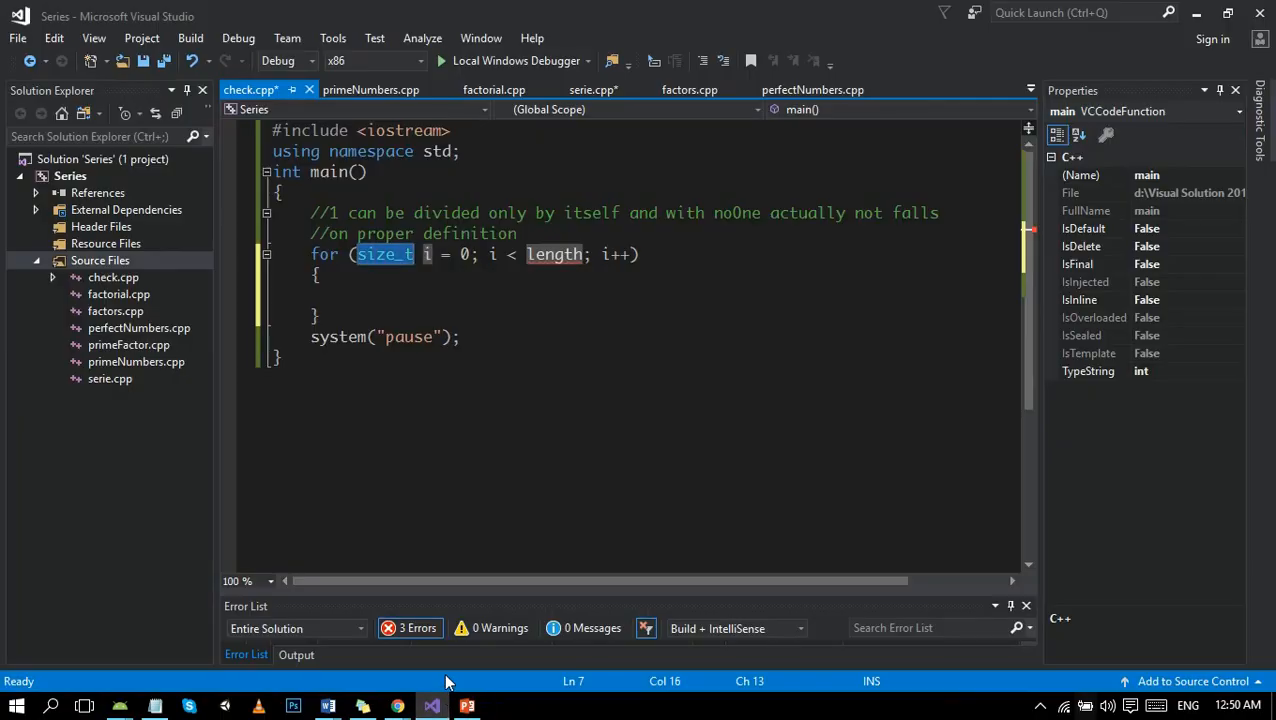
{"action": "type", "text": "int"}
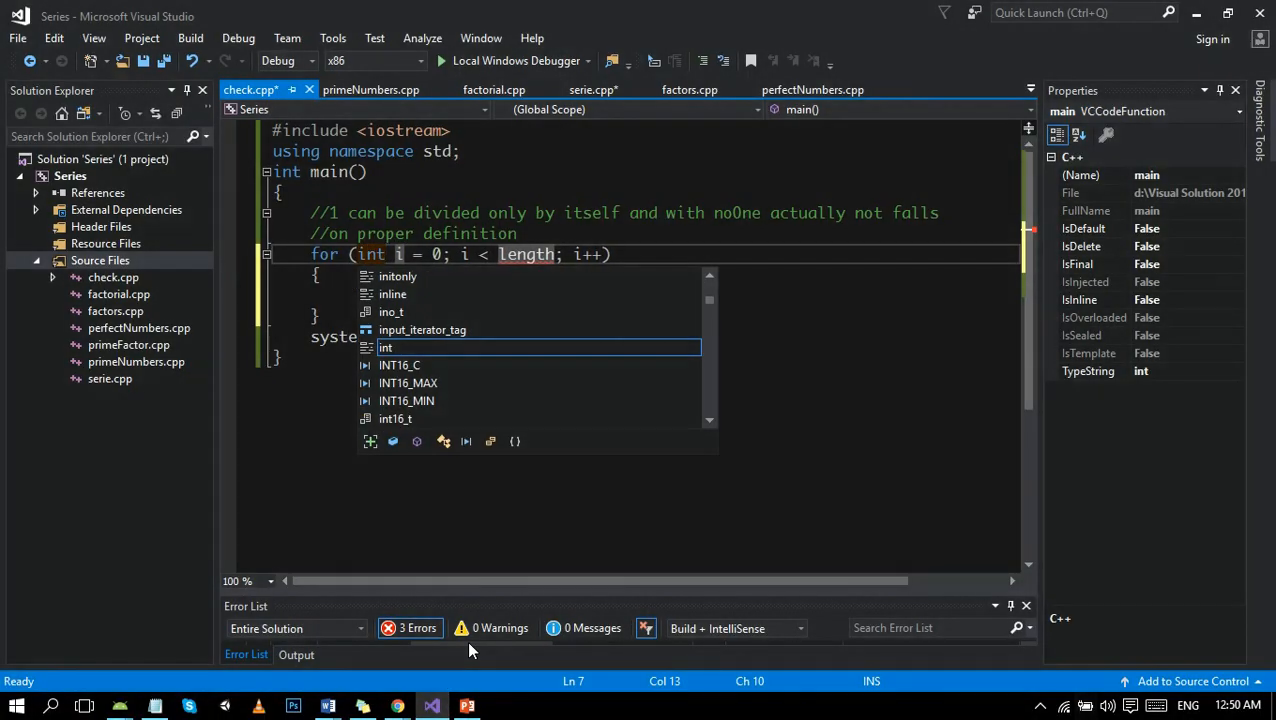
{"action": "double_click", "coordinate": [525, 254]}
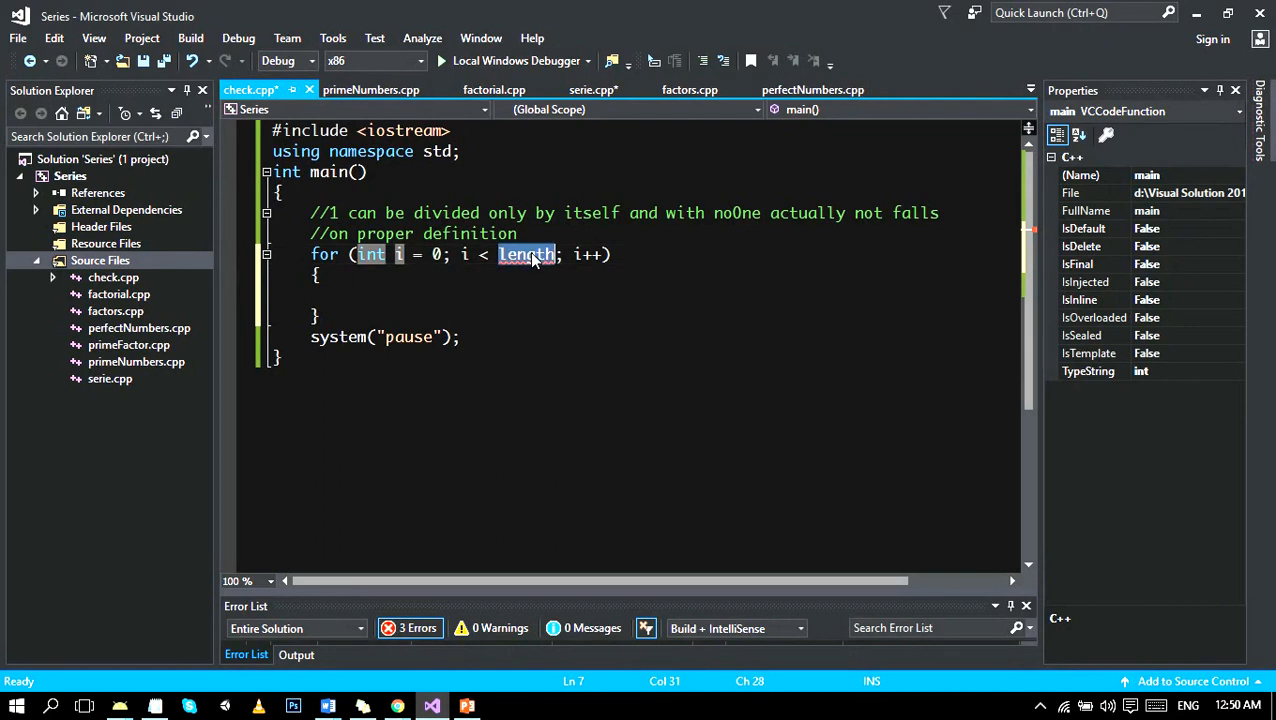
{"action": "type", "text": "20"}
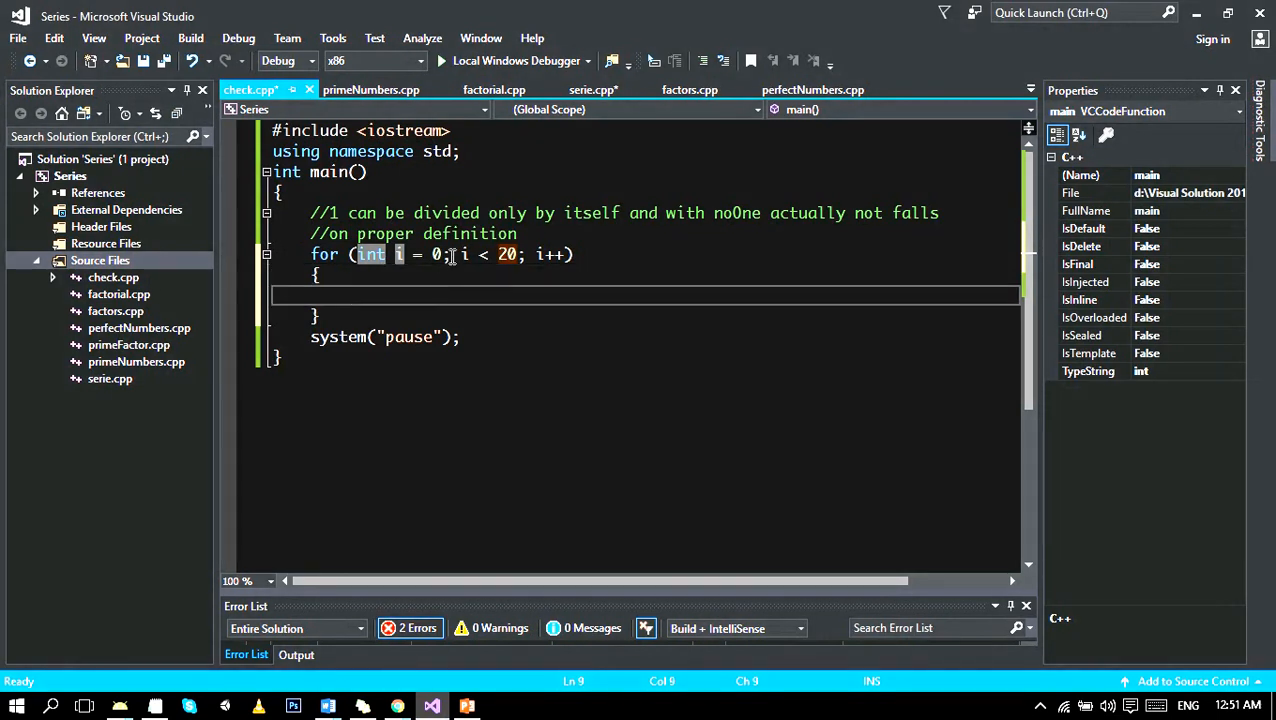
Start a nested for loop declaring int j=2.
{"action": "type", "text": "for ("}
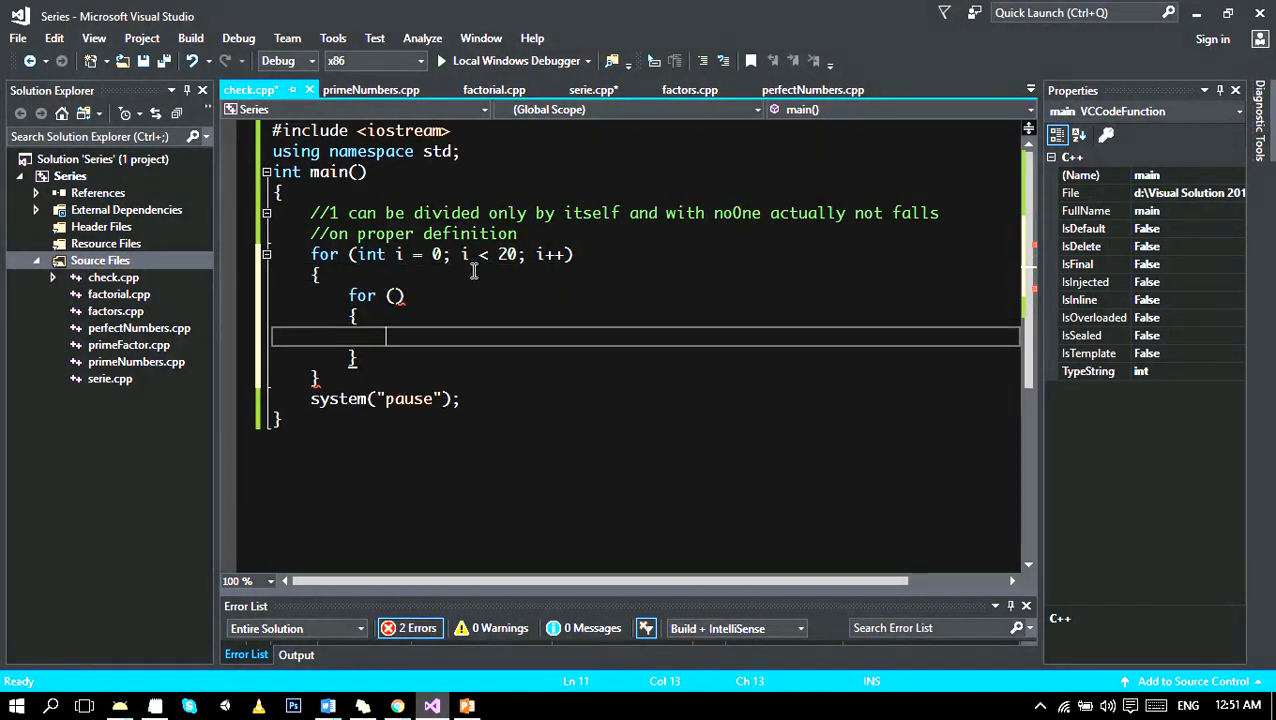
{"action": "left_click_drag", "start_coordinate": [320, 275], "coordinate": [310, 254]}
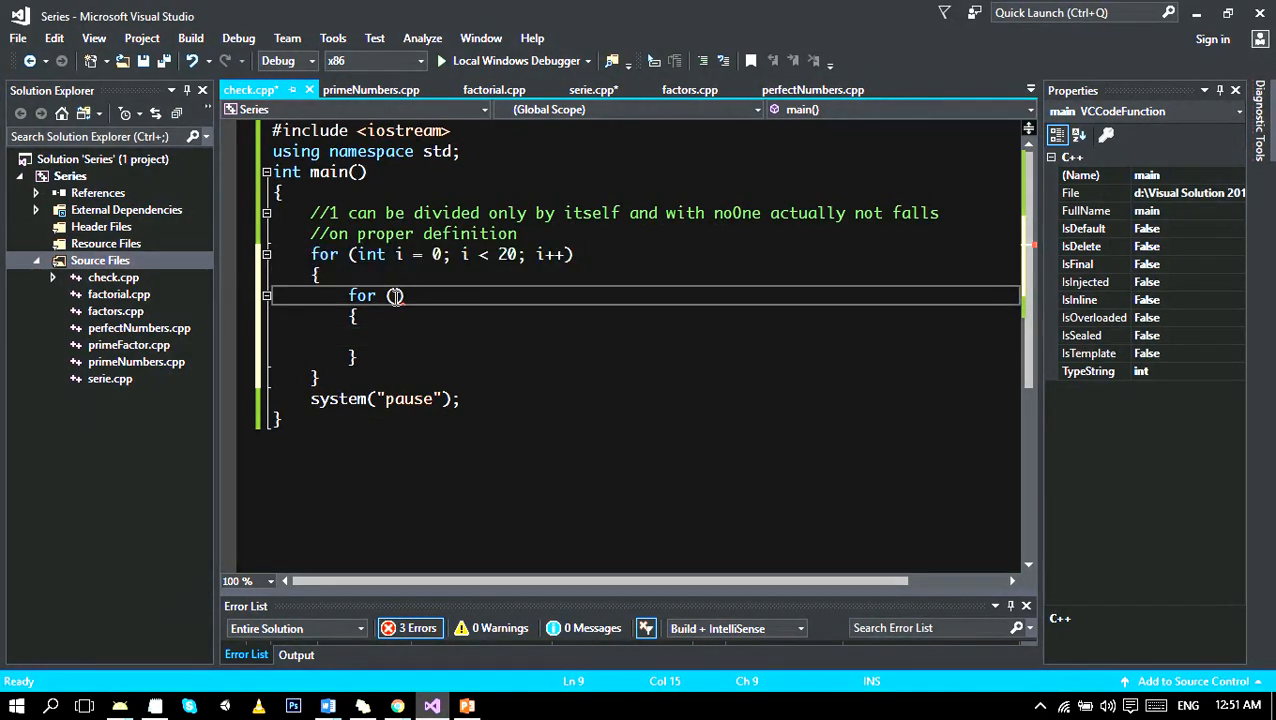
{"action": "type", "text": "int"}
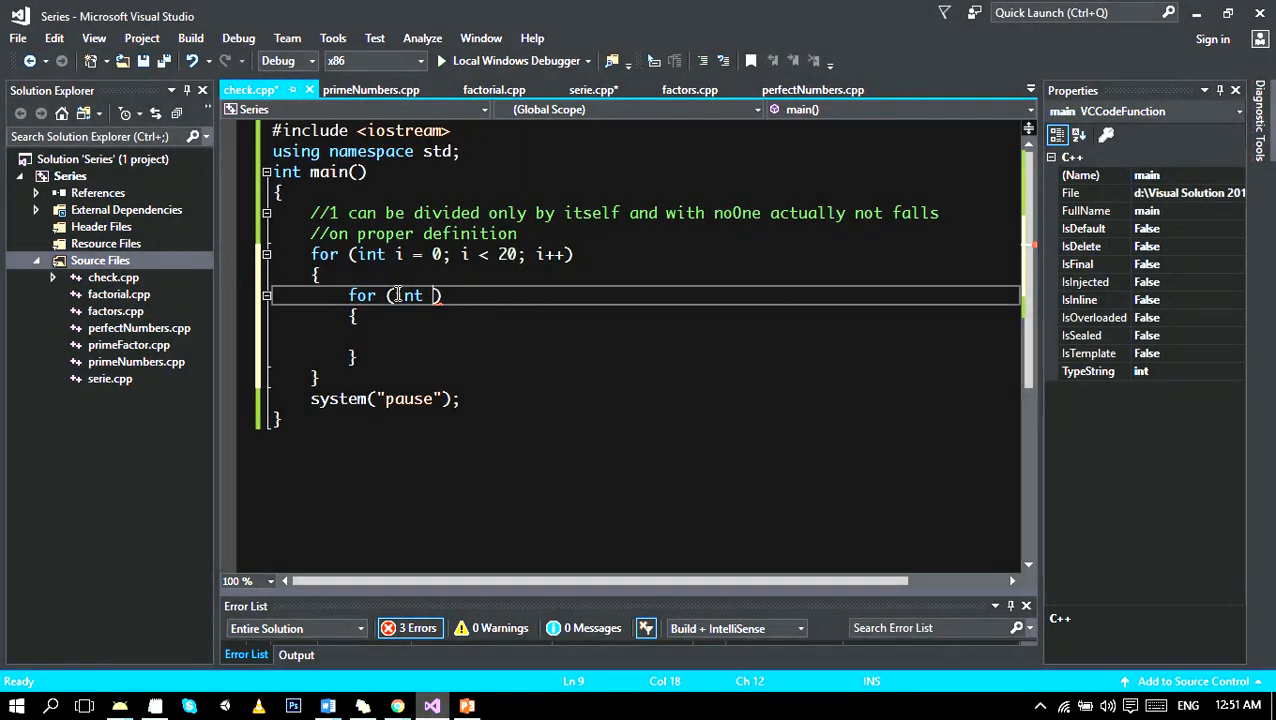
{"action": "type", "text": "j="}
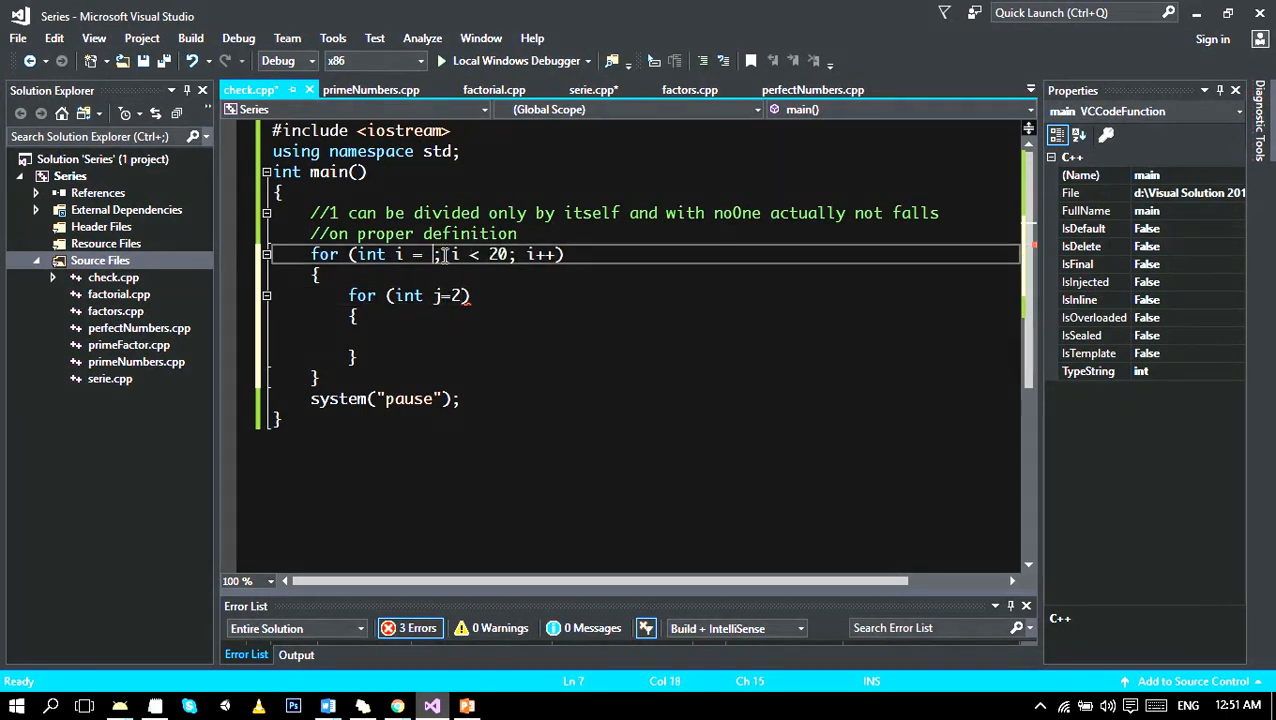
{"action": "type", "text": "2"}
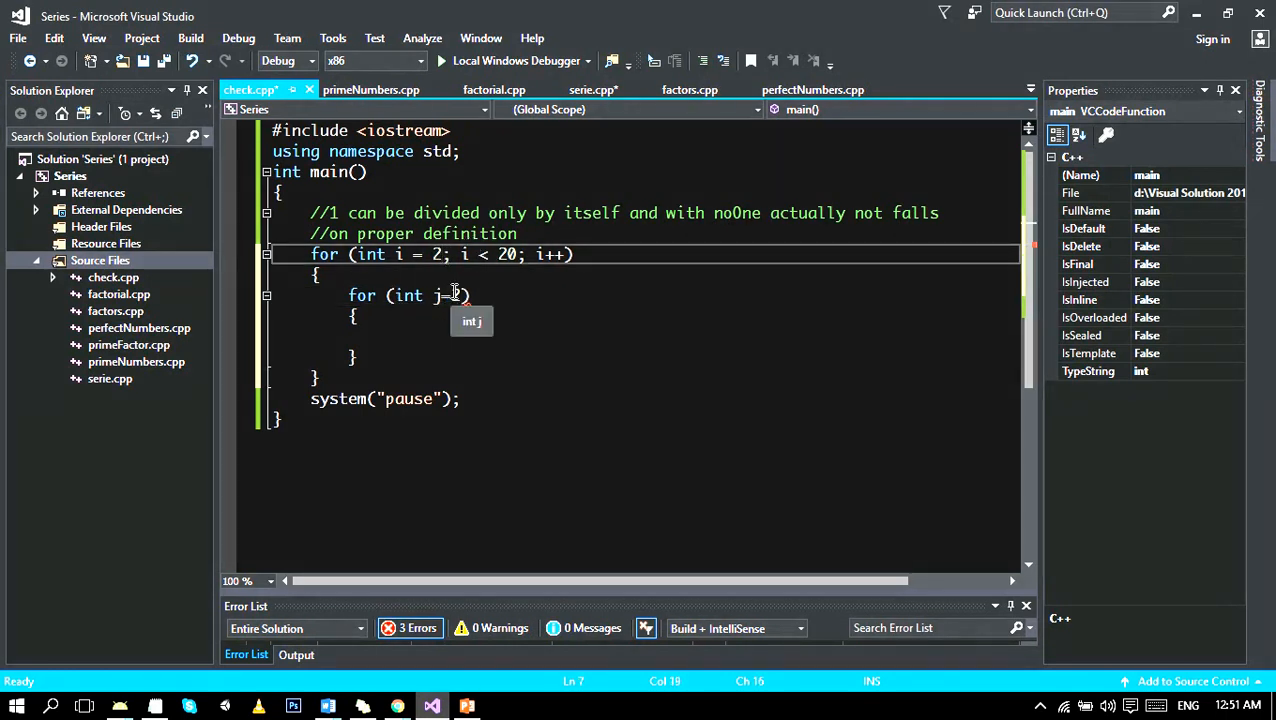
{"action": "type", "text": "2"}
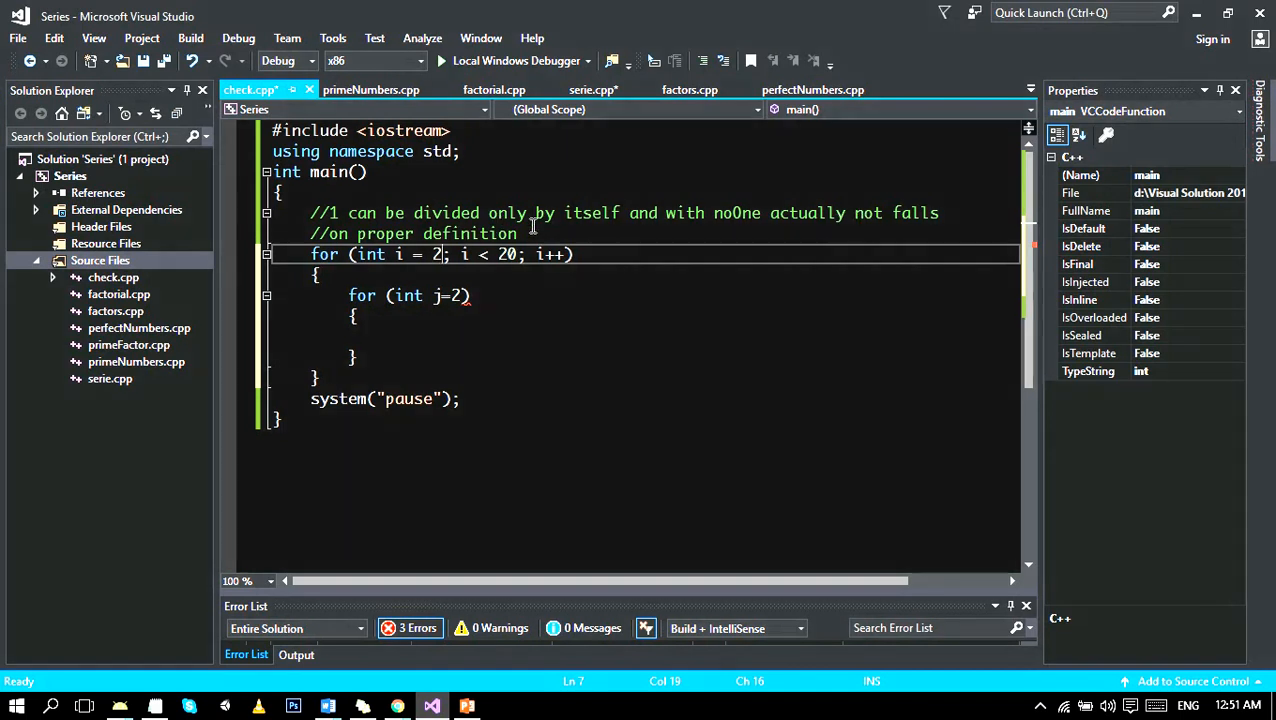
Add the condition j<=i/2 after the int j=2 initializer in the inner loop.
{"action": "left_click_drag", "start_coordinate": [352, 212], "coordinate": [518, 234]}
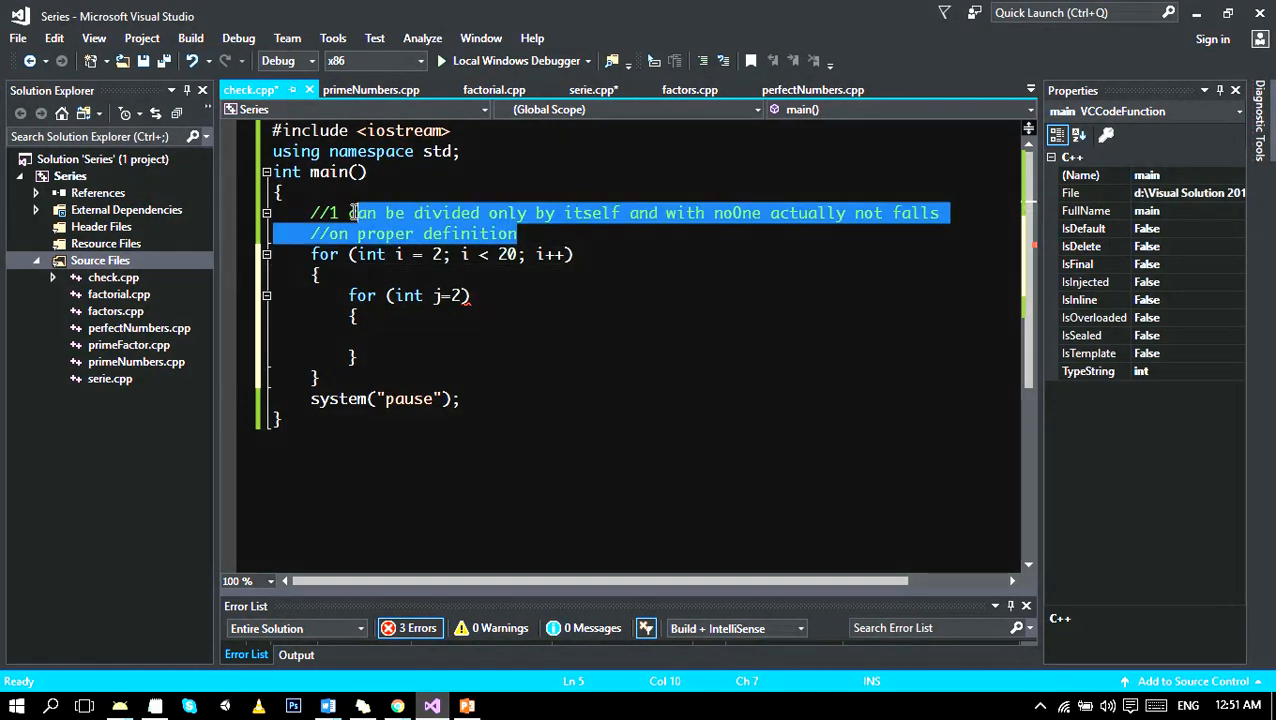
{"action": "left_click", "coordinate": [462, 295]}
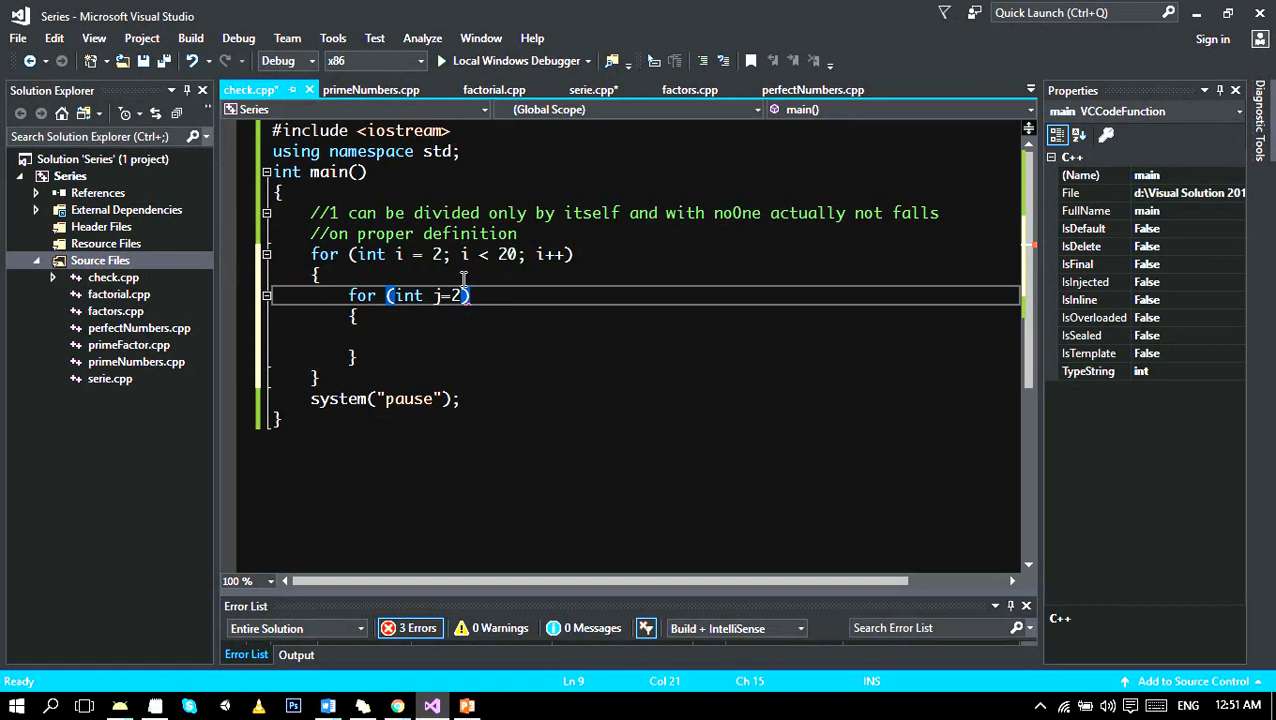
{"action": "type", "text": ";"}
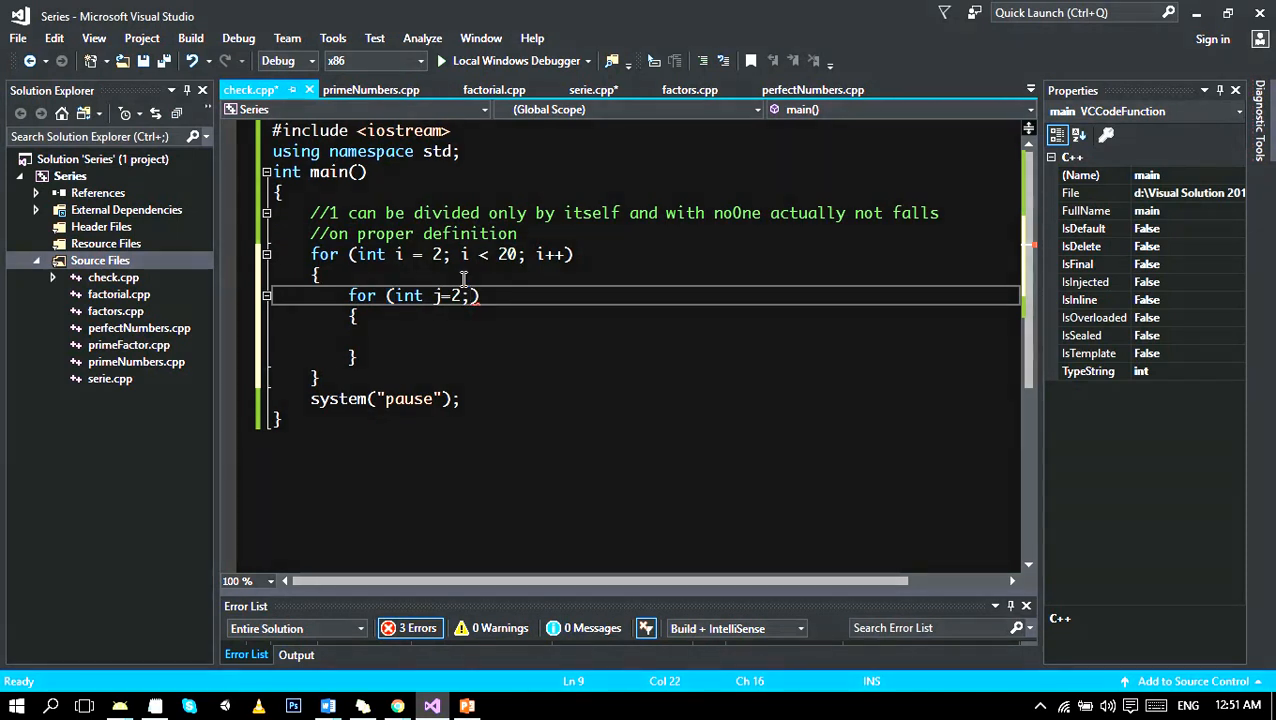
{"action": "type", "text": "\" \""}
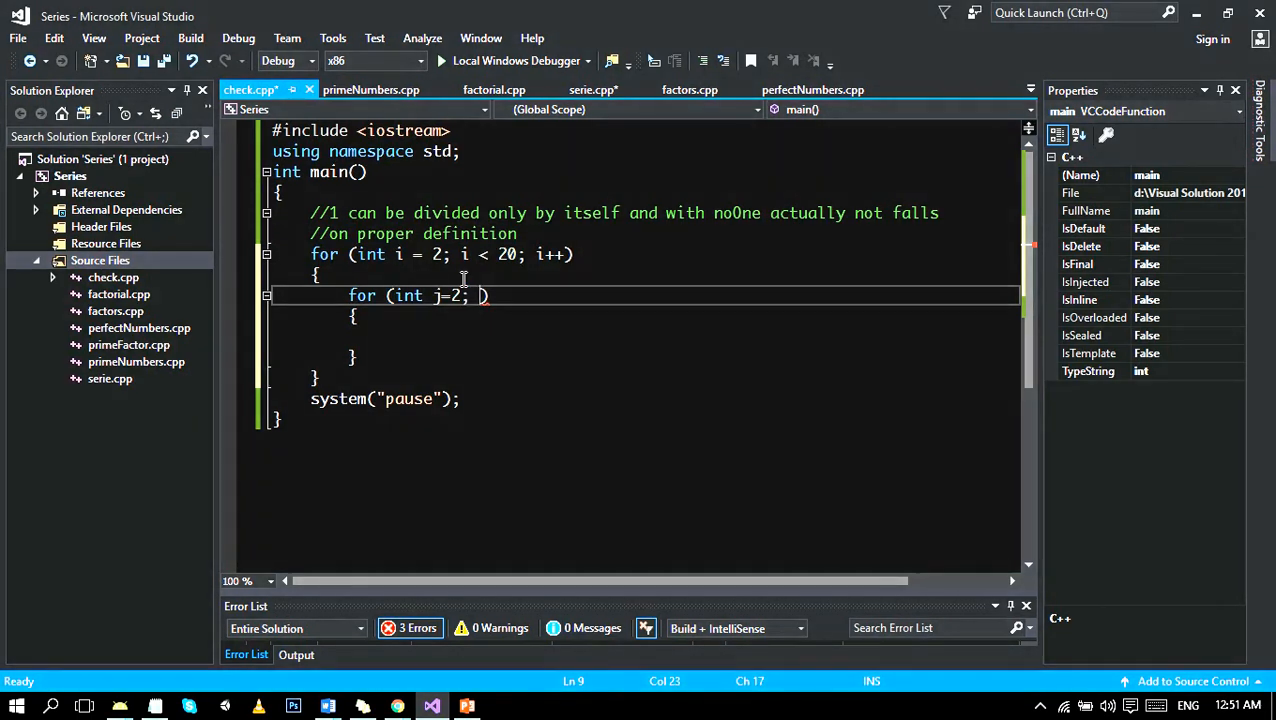
{"action": "type", "text": "j<"}
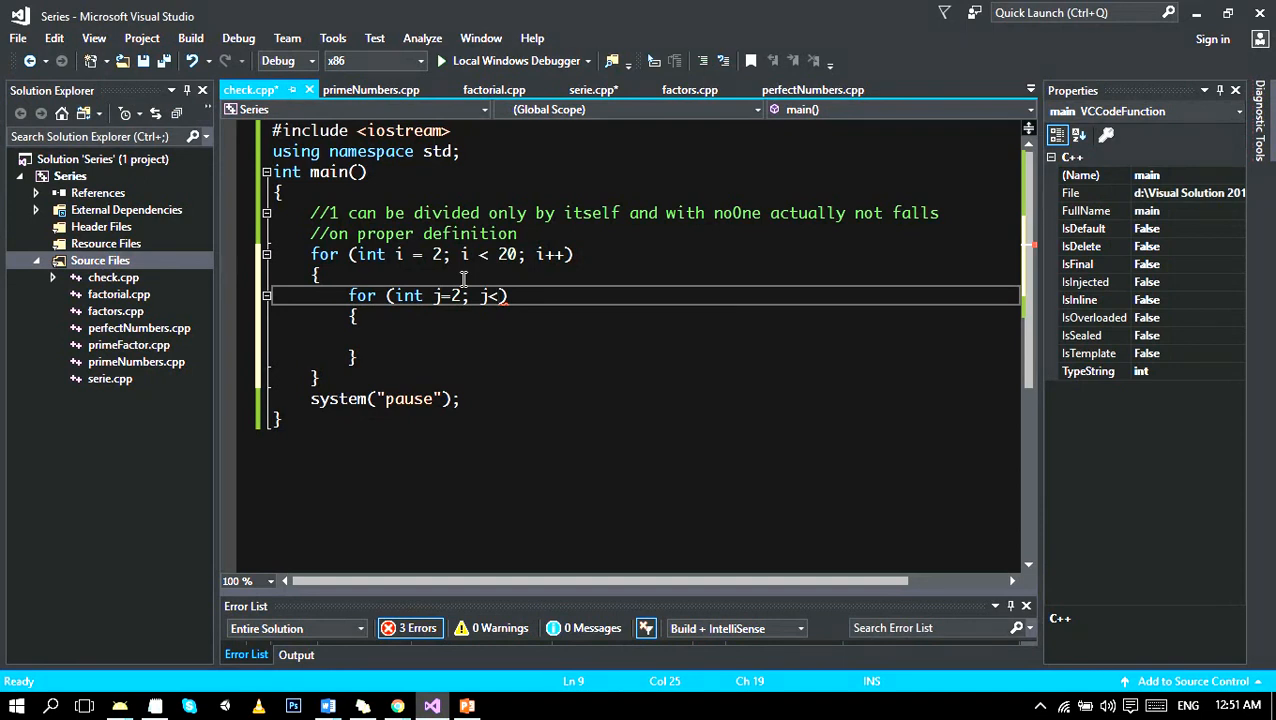
{"action": "double_click", "coordinate": [507, 254]}
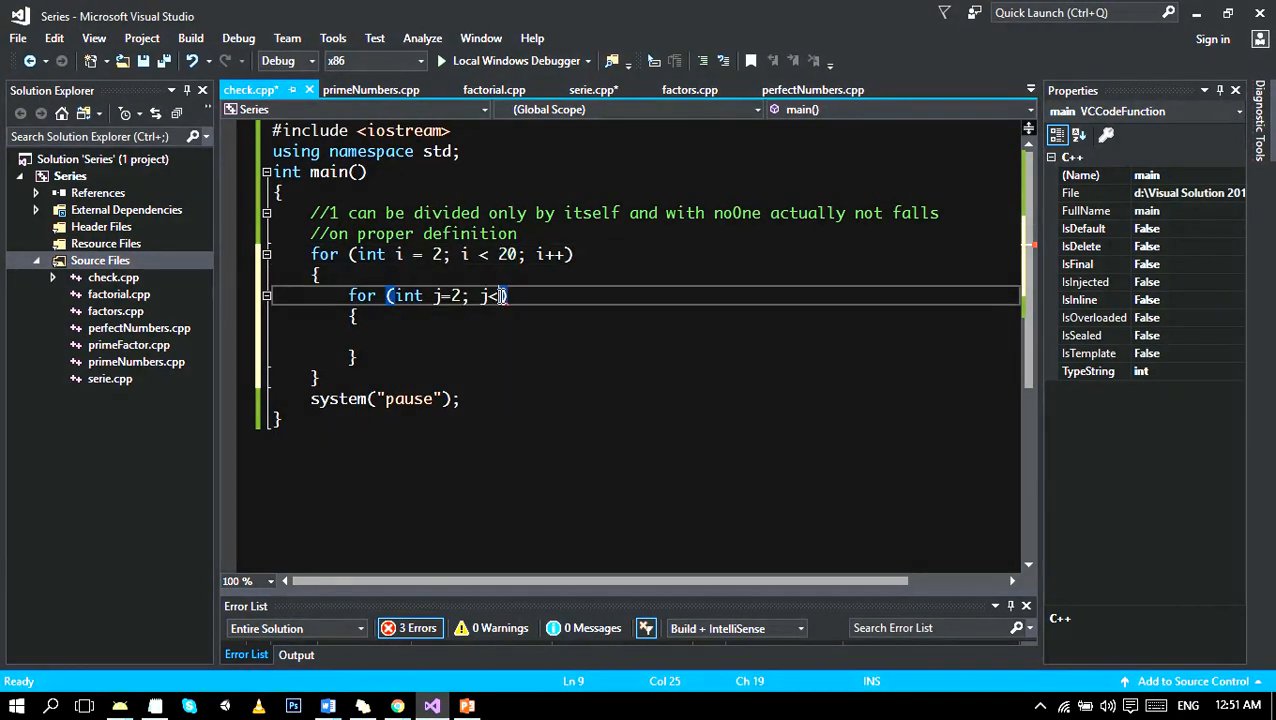
{"action": "type", "text": "=i/"}
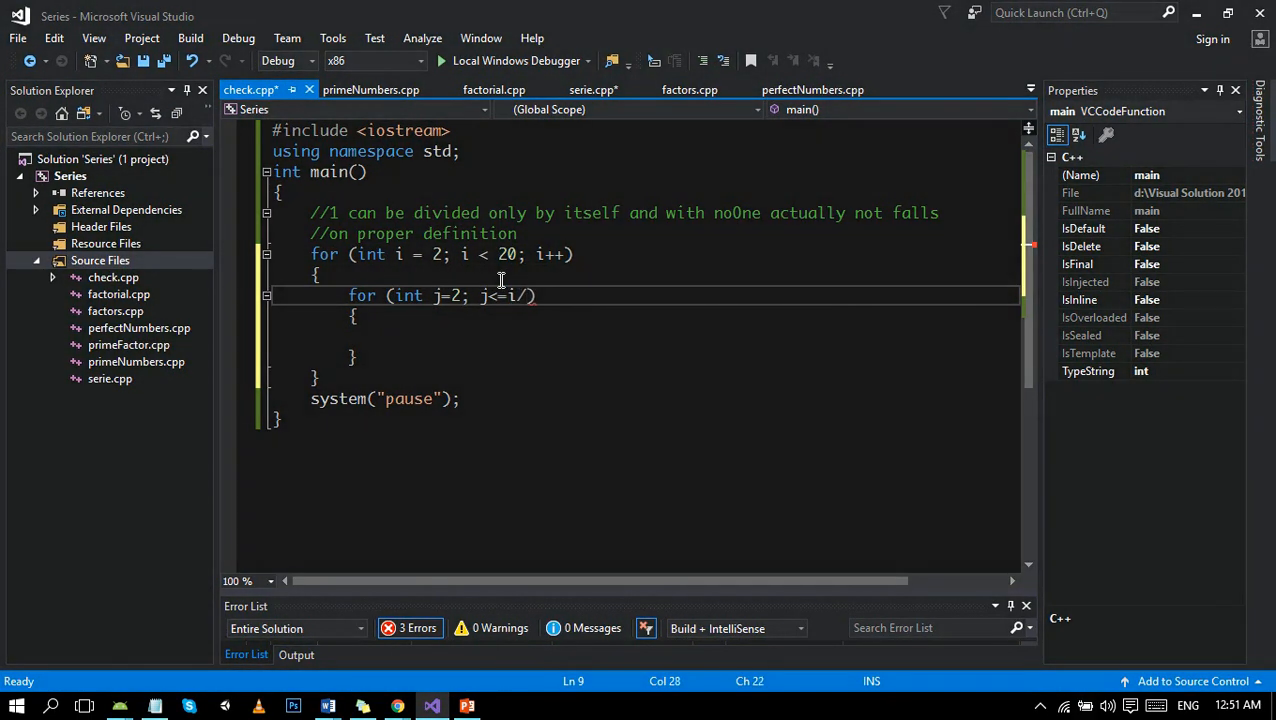
{"action": "type", "text": "2"}
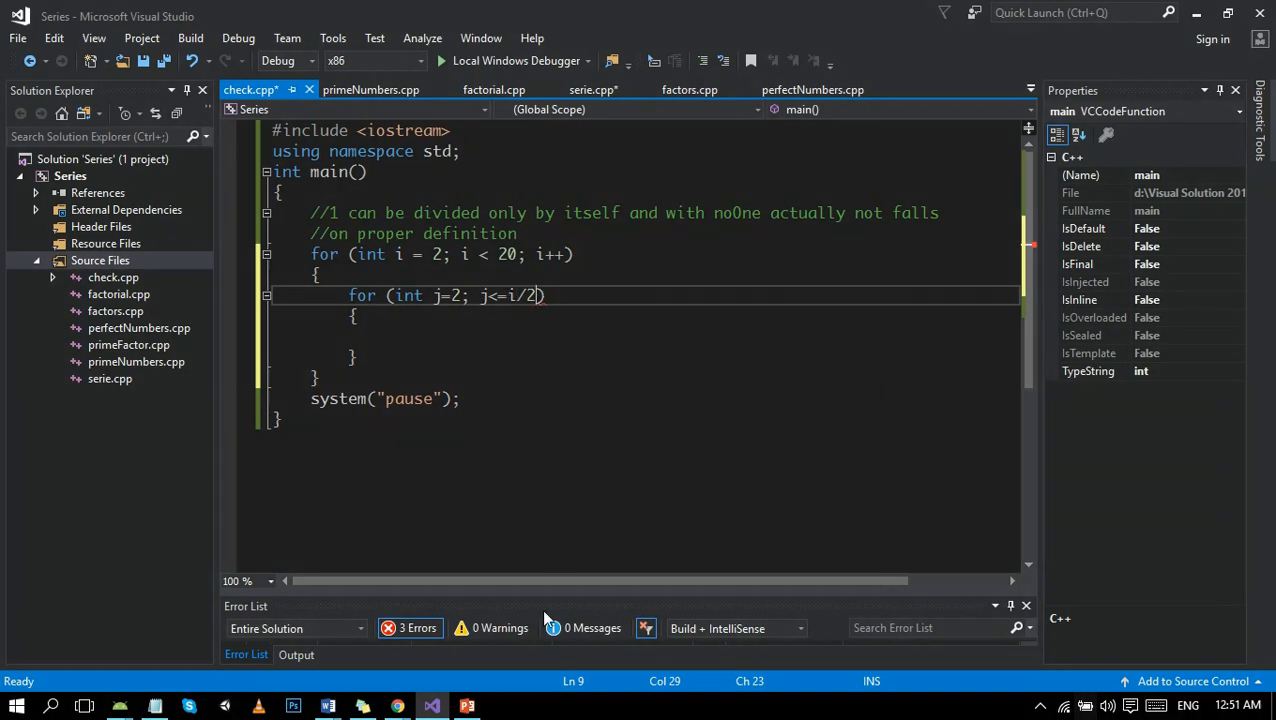
Show slide 3, Most IMPORTANT CONDITION, covering N/2, modulus and j<=i/2.
{"action": "left_click", "coordinate": [466, 706]}
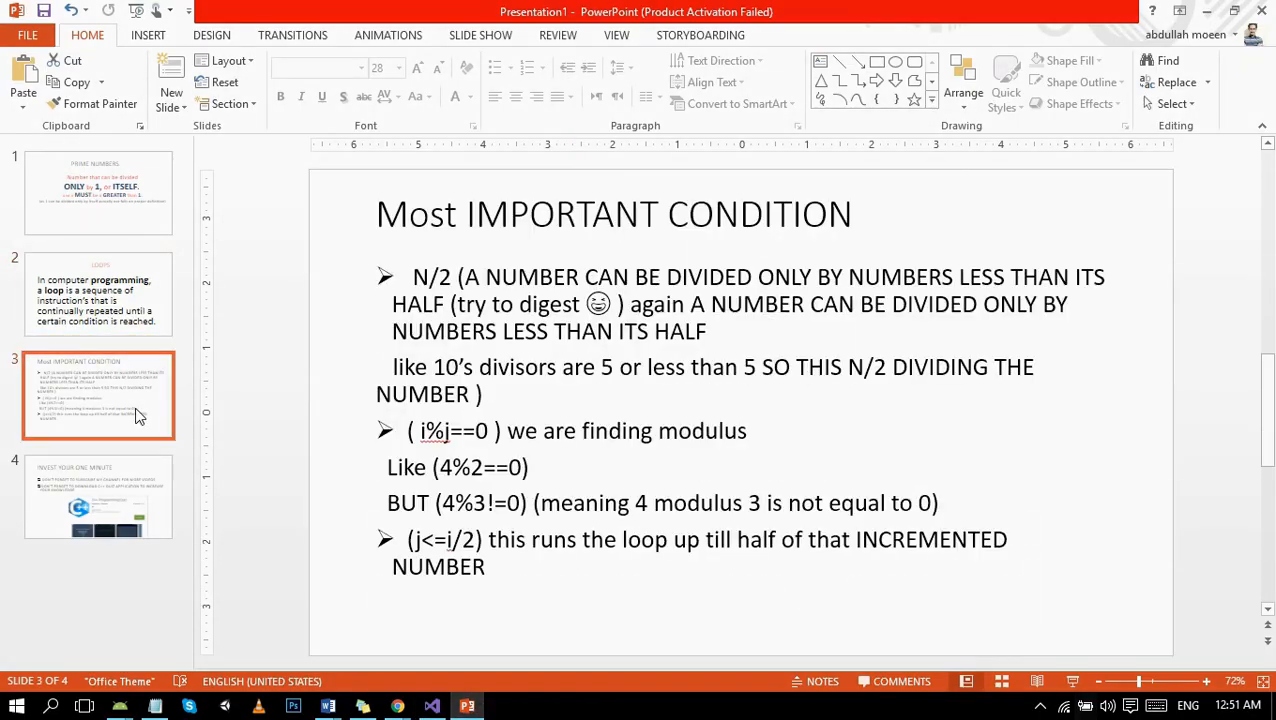
{"action": "left_click", "coordinate": [497, 566]}
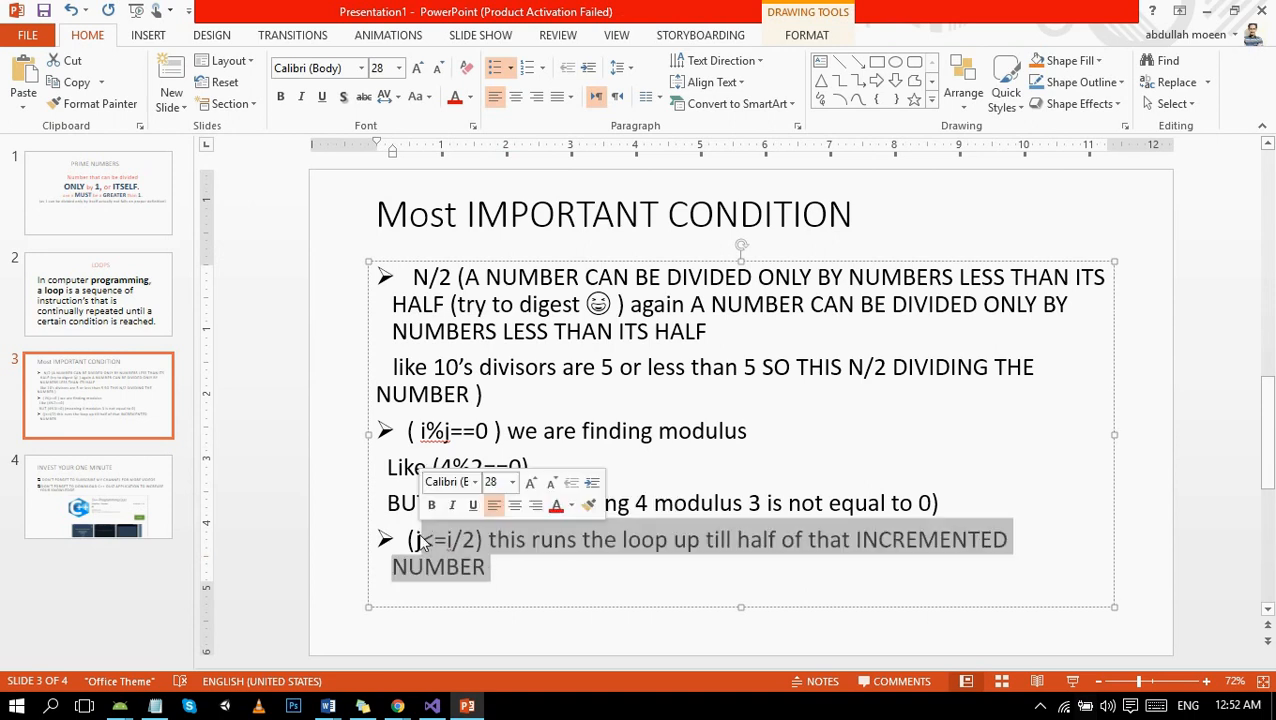
{"action": "mouse_move", "coordinate": [838, 556]}
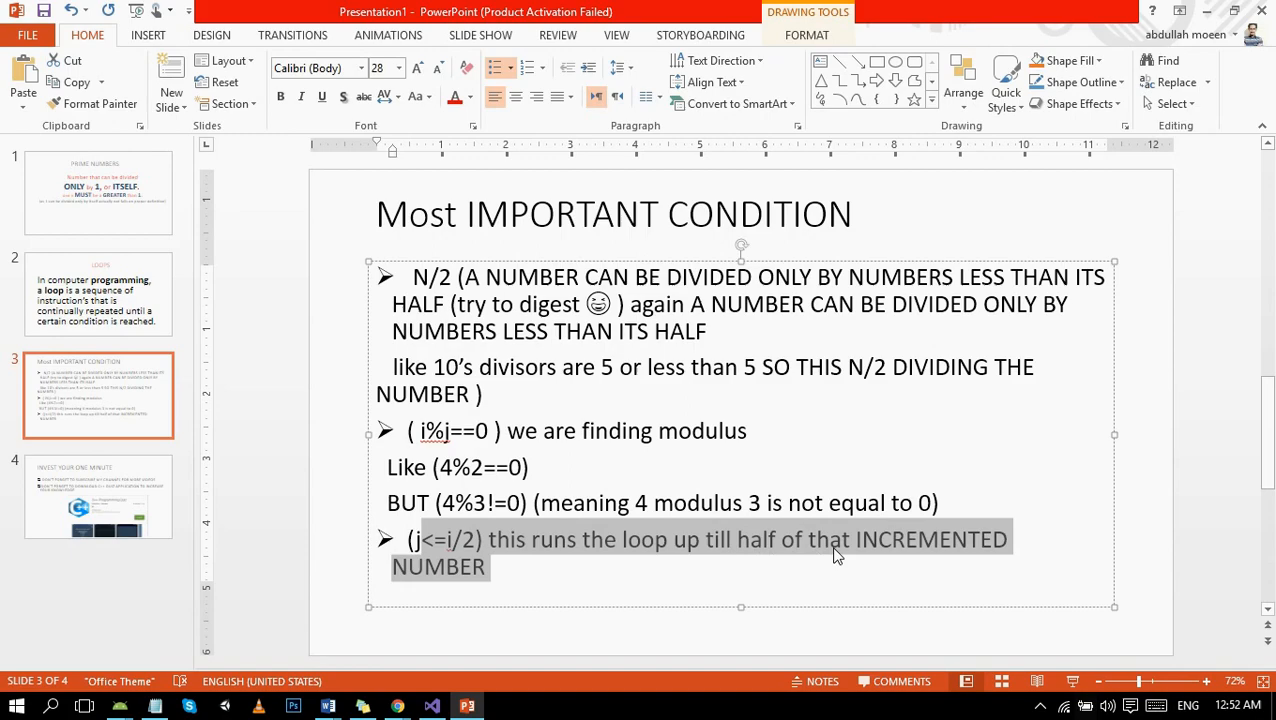
Finish the inner loop header with j++ and declare int flag = 0.
{"action": "left_click", "coordinate": [431, 706]}
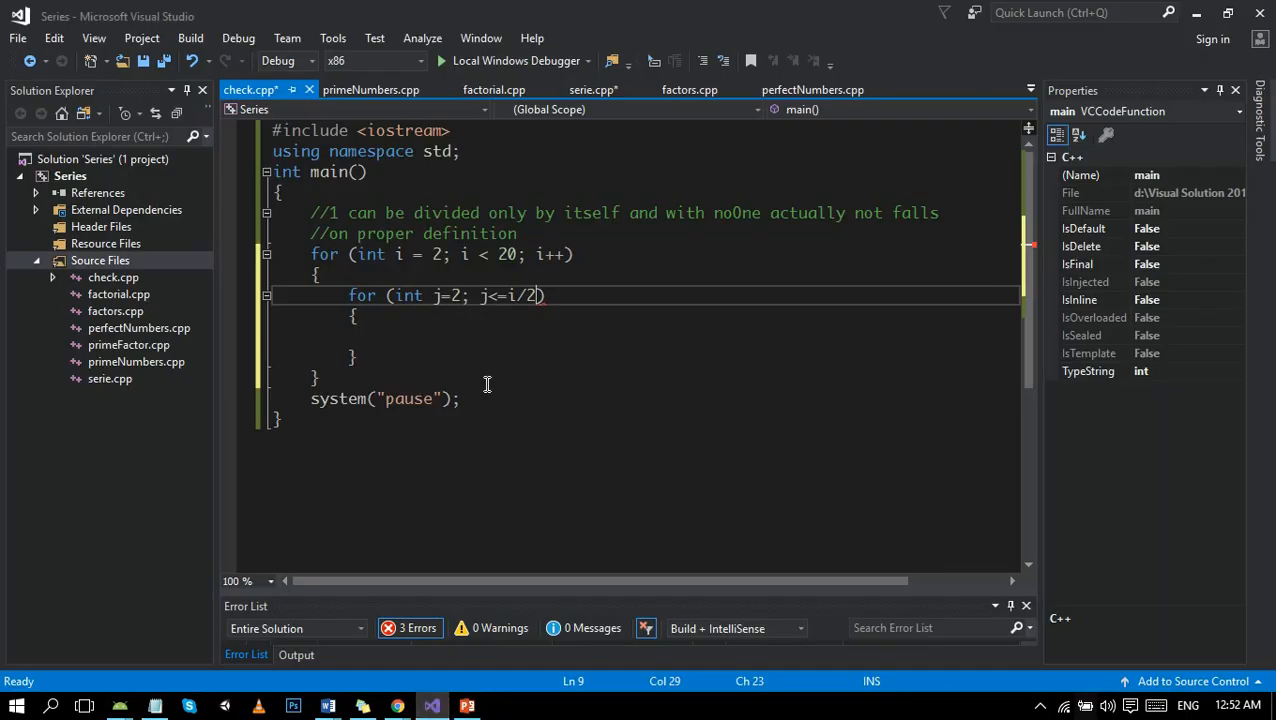
{"action": "type", "text": ")"}
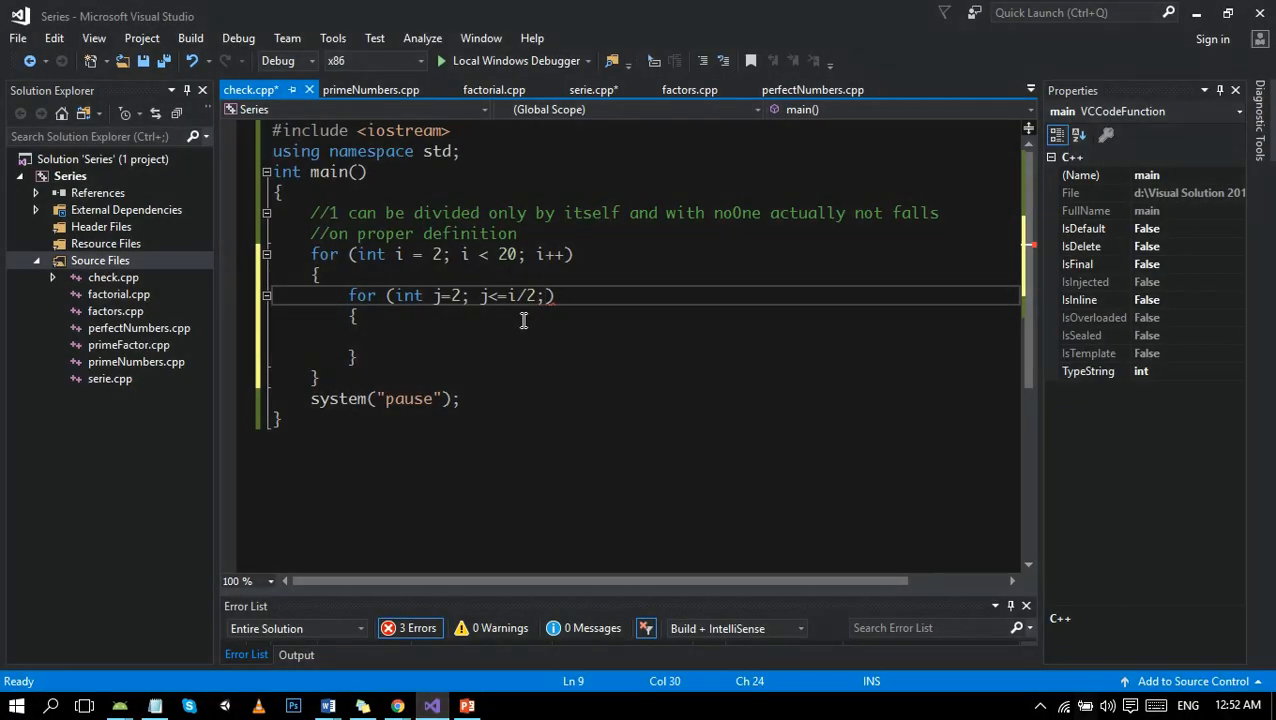
{"action": "type", "text": "j++"}
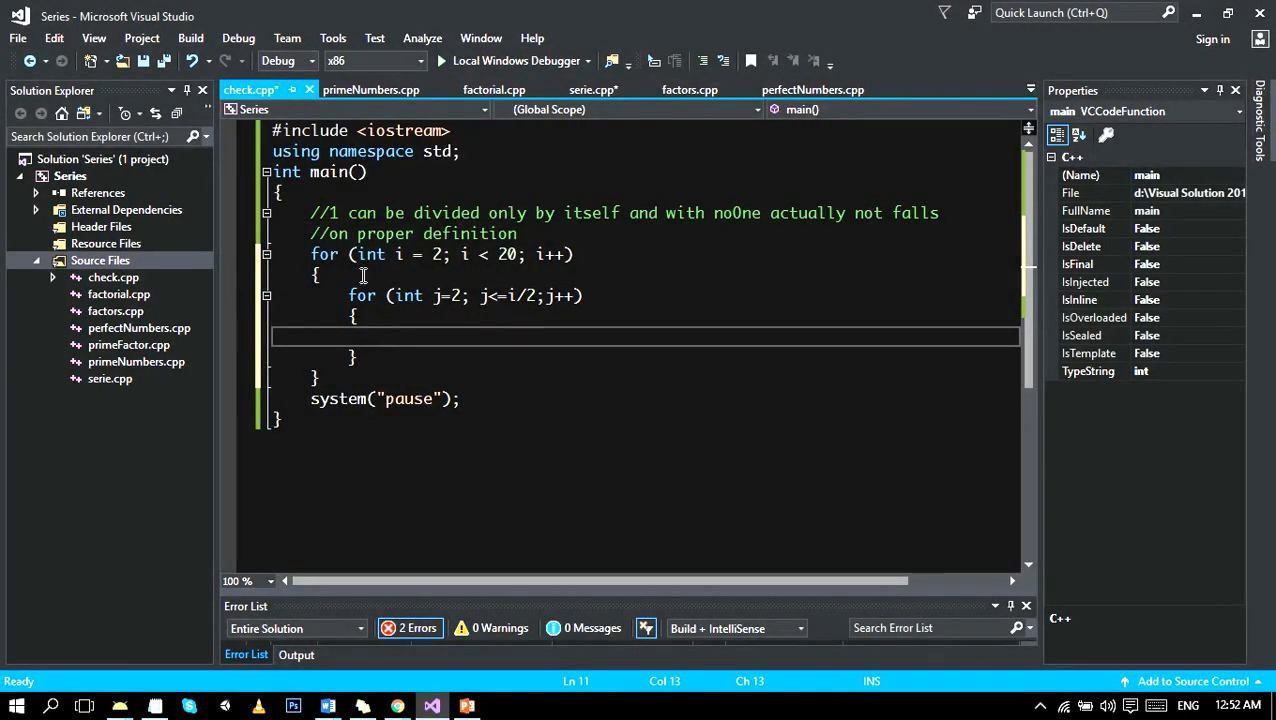
{"action": "type", "text": "int"}
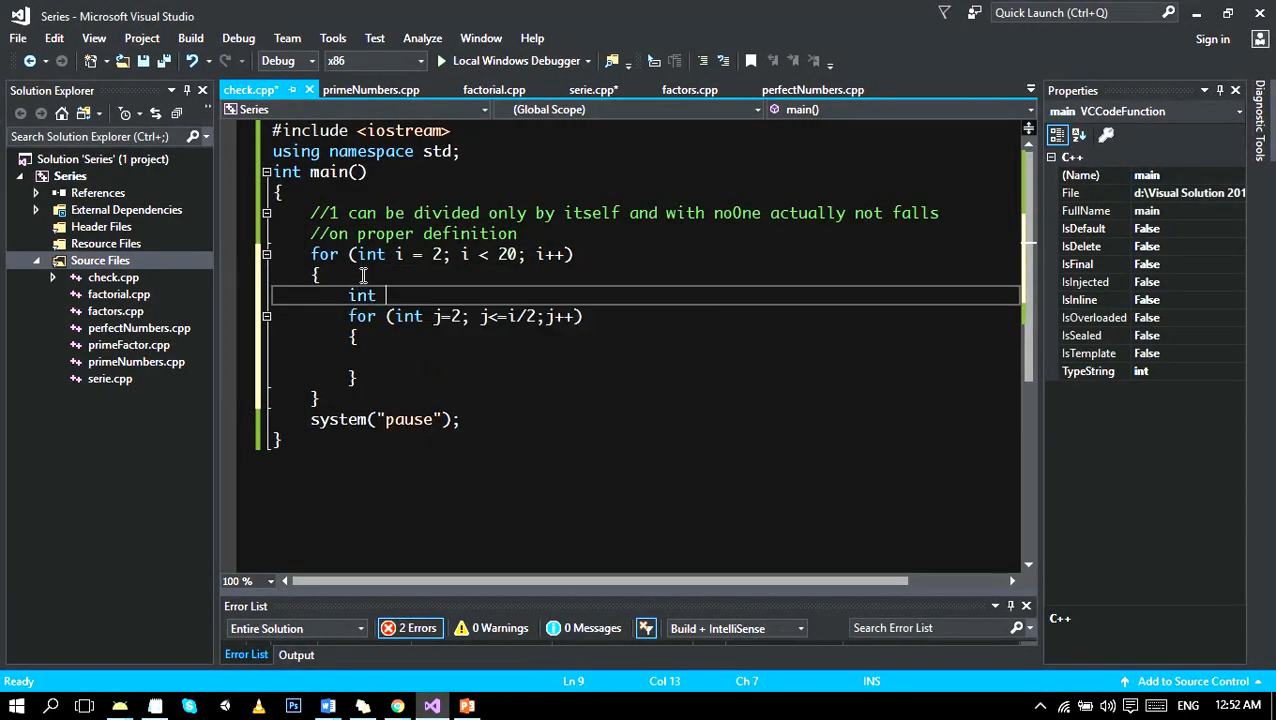
{"action": "type", "text": "flag="}
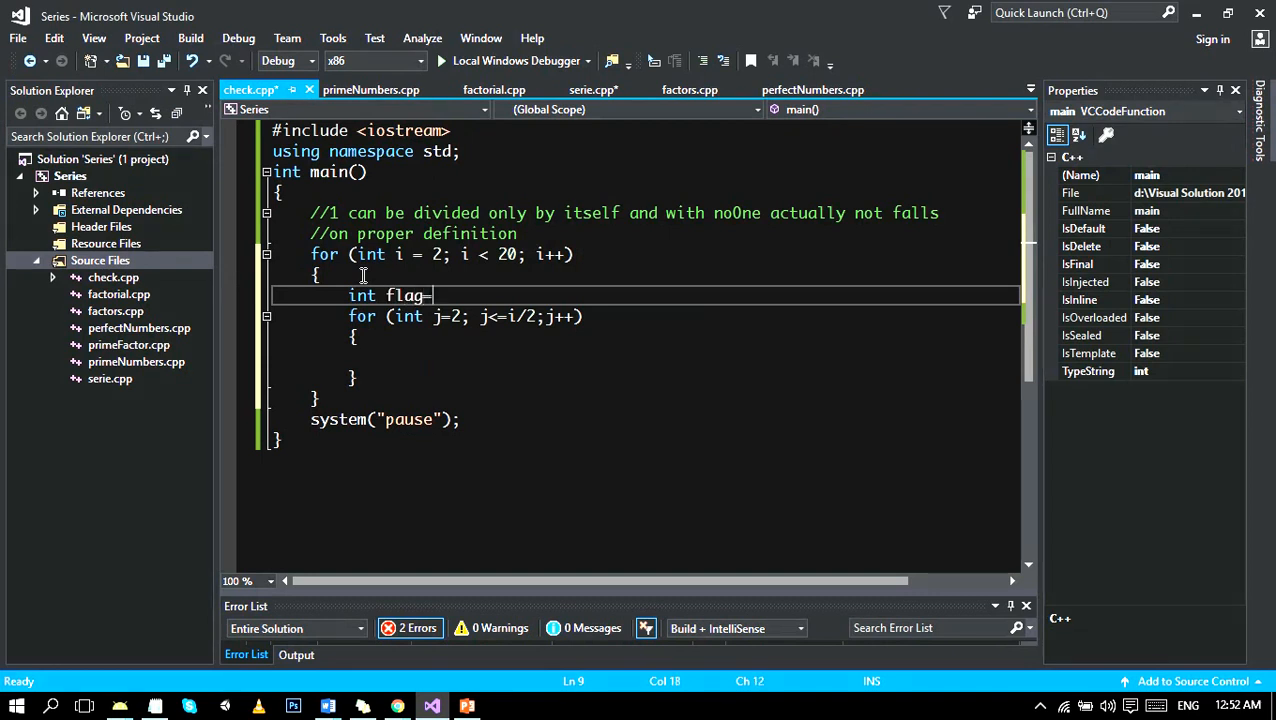
{"action": "type", "text": "0;"}
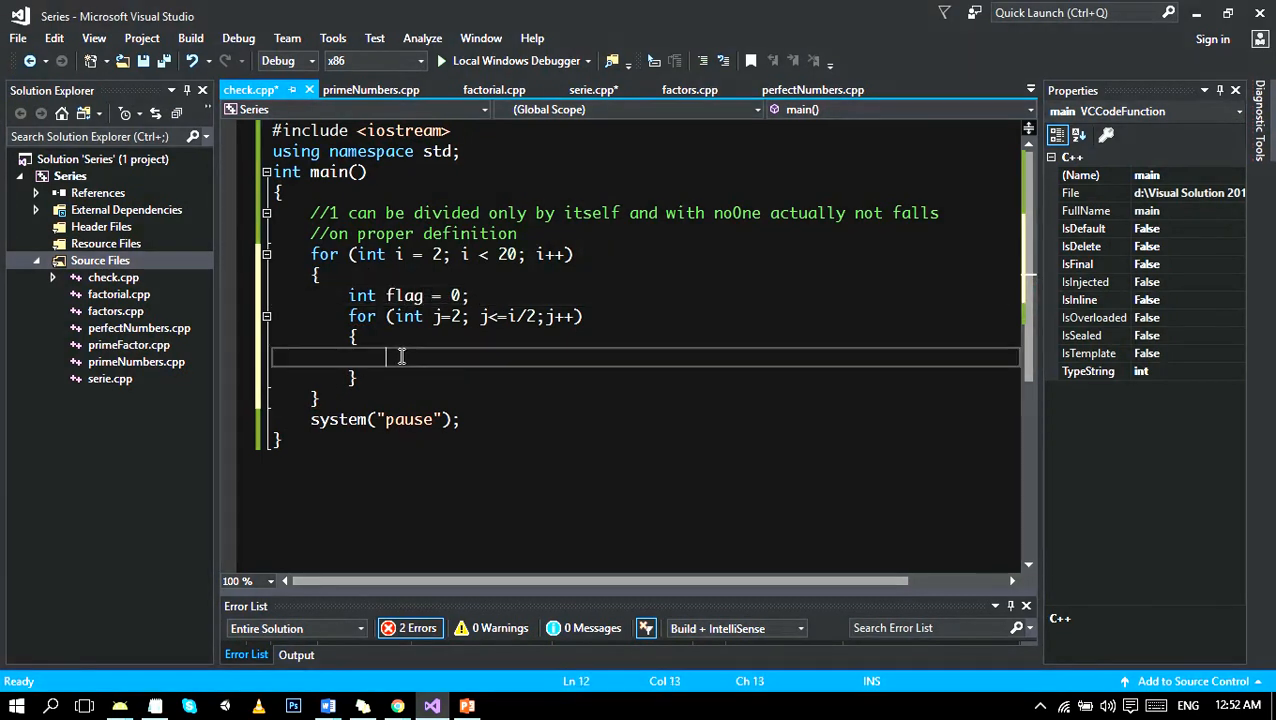
Add if (i%j==0) that sets flag = 1 and breaks.
{"action": "type", "text": "if()"}
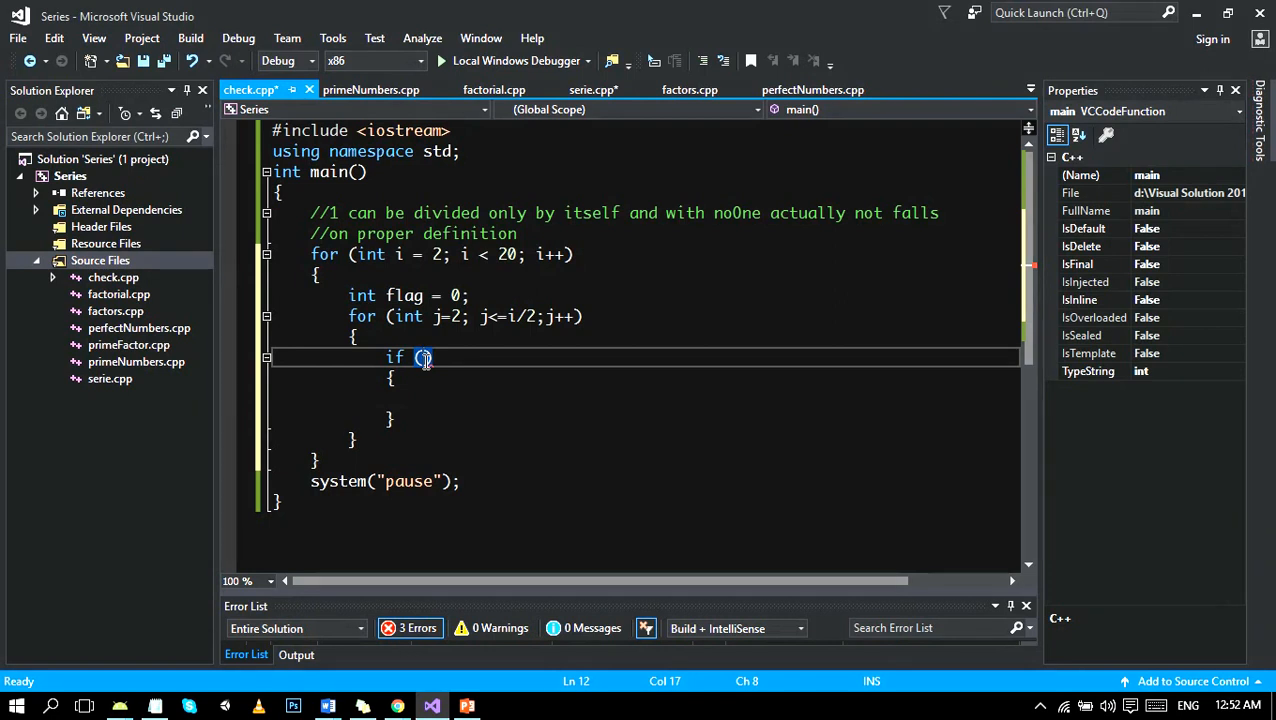
{"action": "type", "text": "i"}
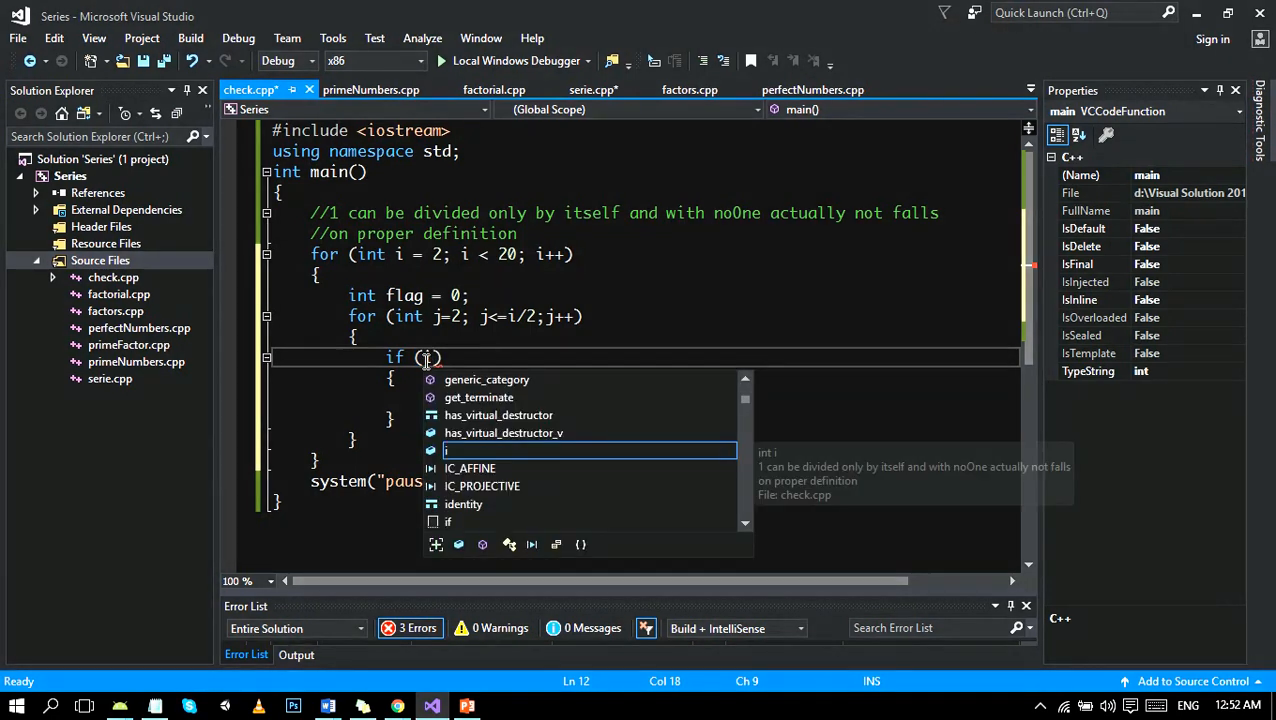
{"action": "type", "text": "%"}
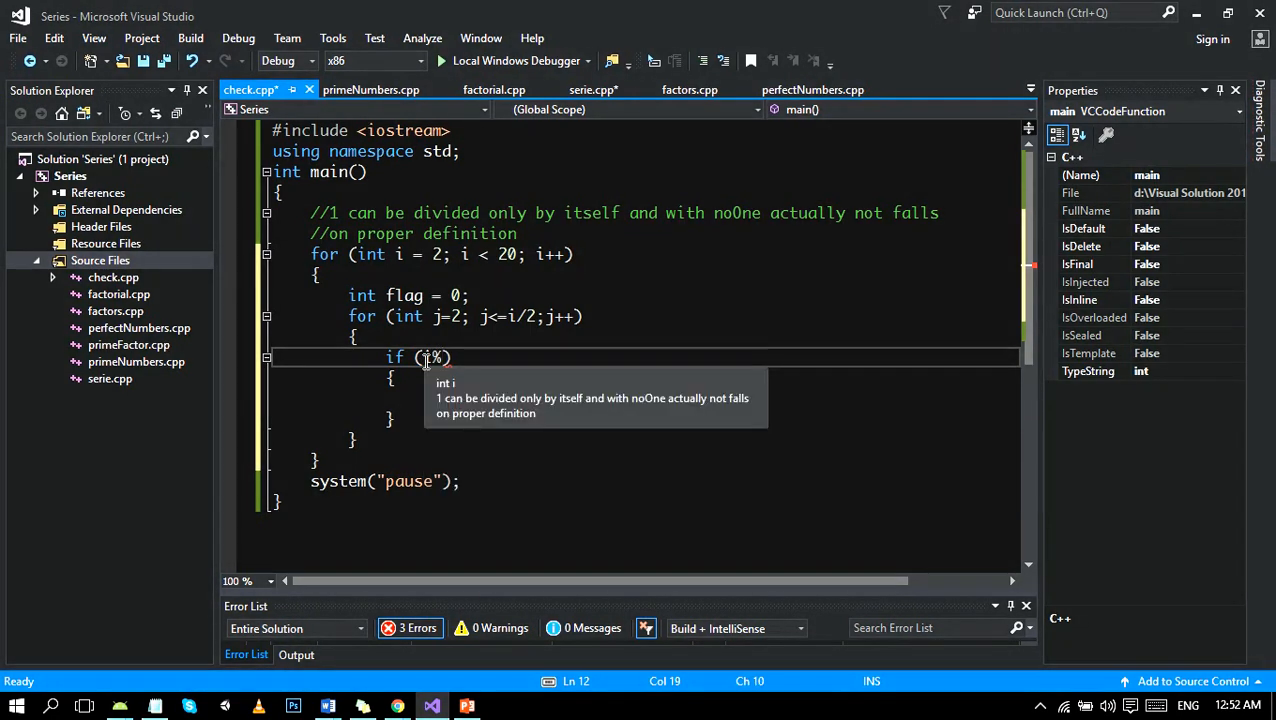
{"action": "type", "text": "j"}
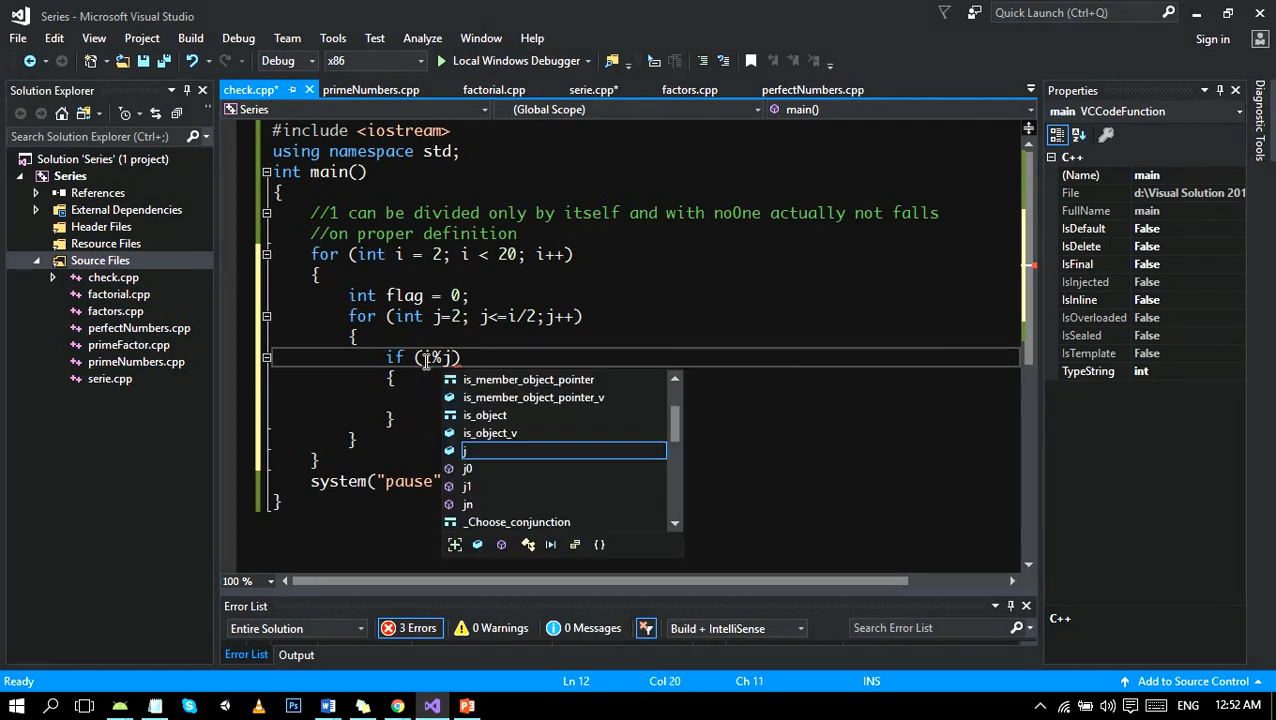
{"action": "type", "text": "="}
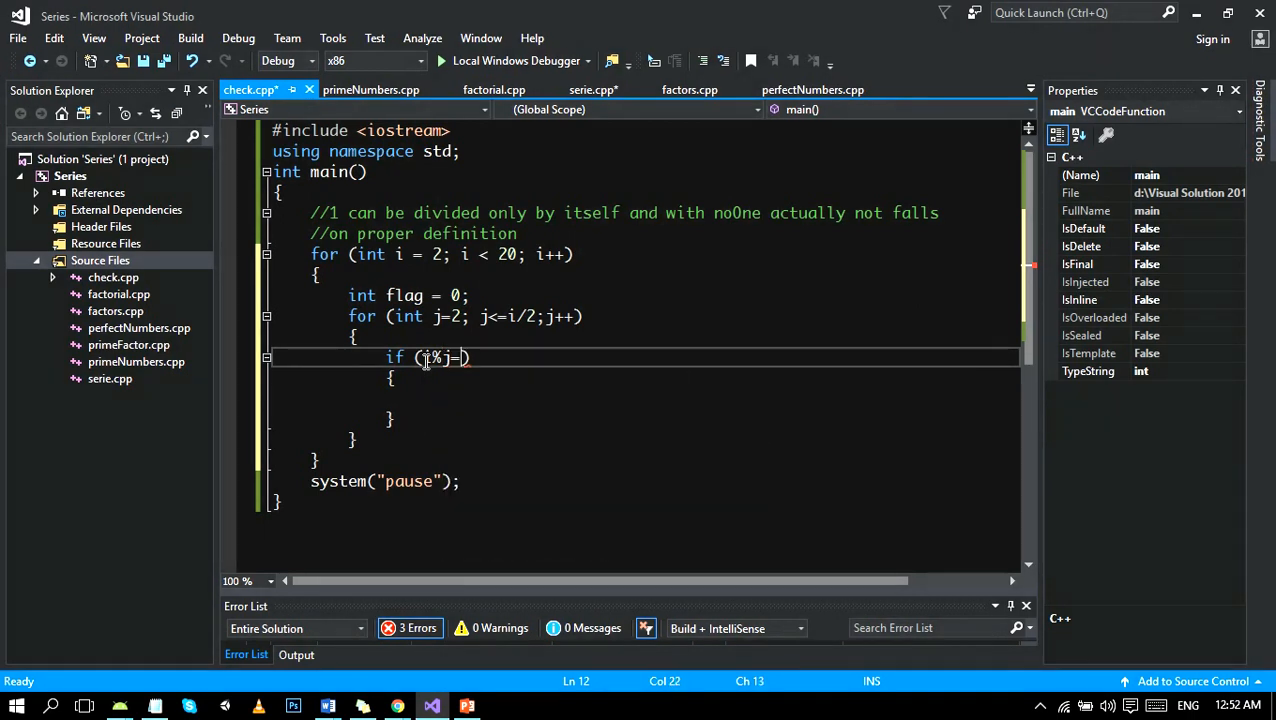
{"action": "type", "text": "=0"}
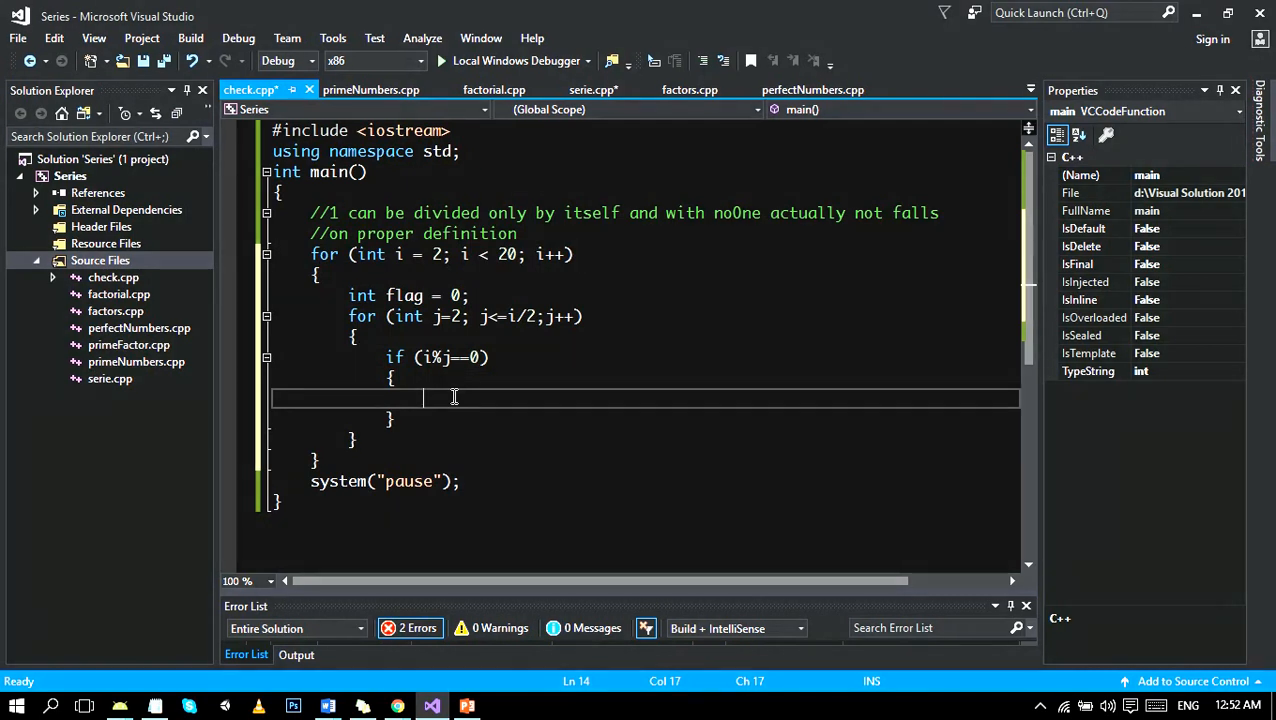
{"action": "type", "text": "fla"}
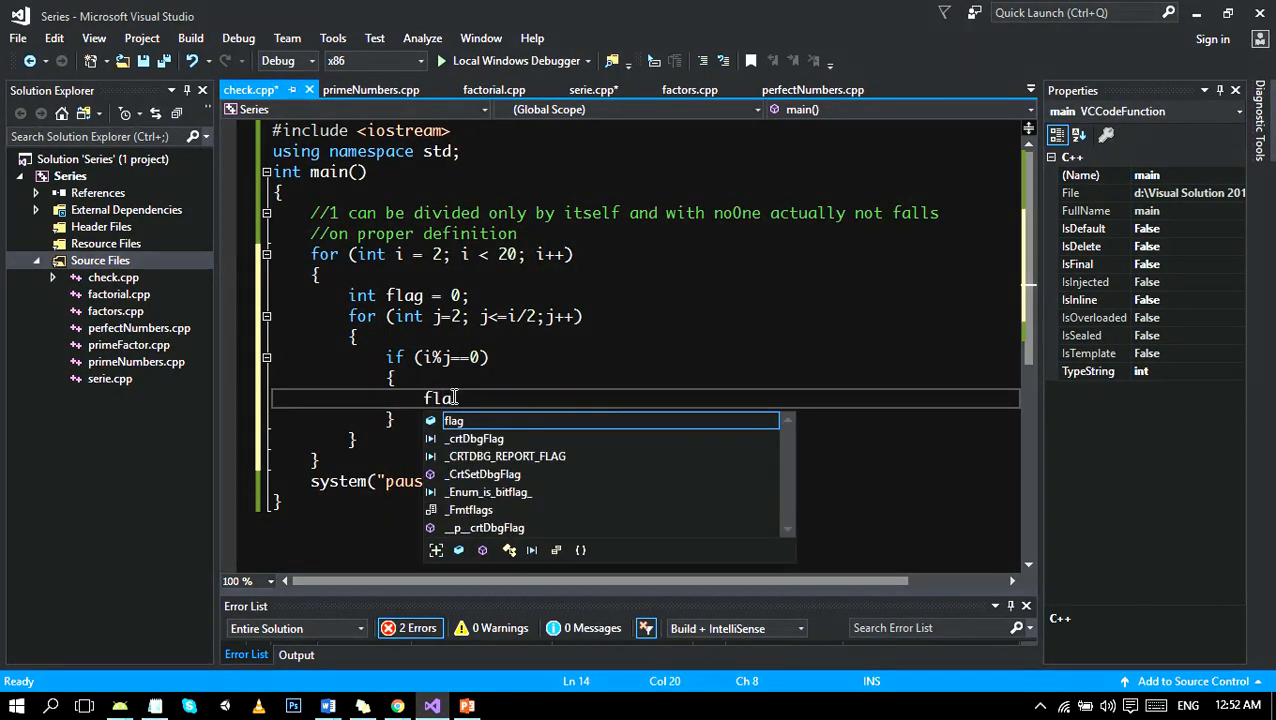
{"action": "type", "text": "= 1;"}
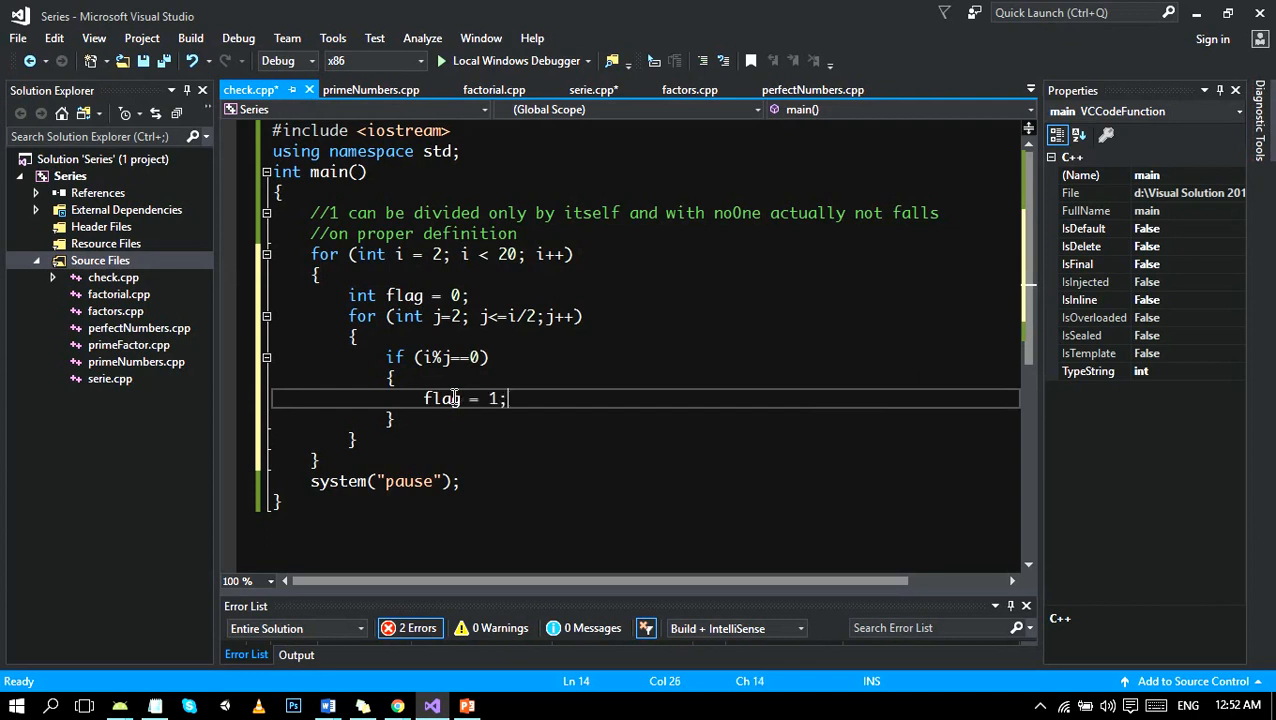
{"action": "type", "text": "breal"}
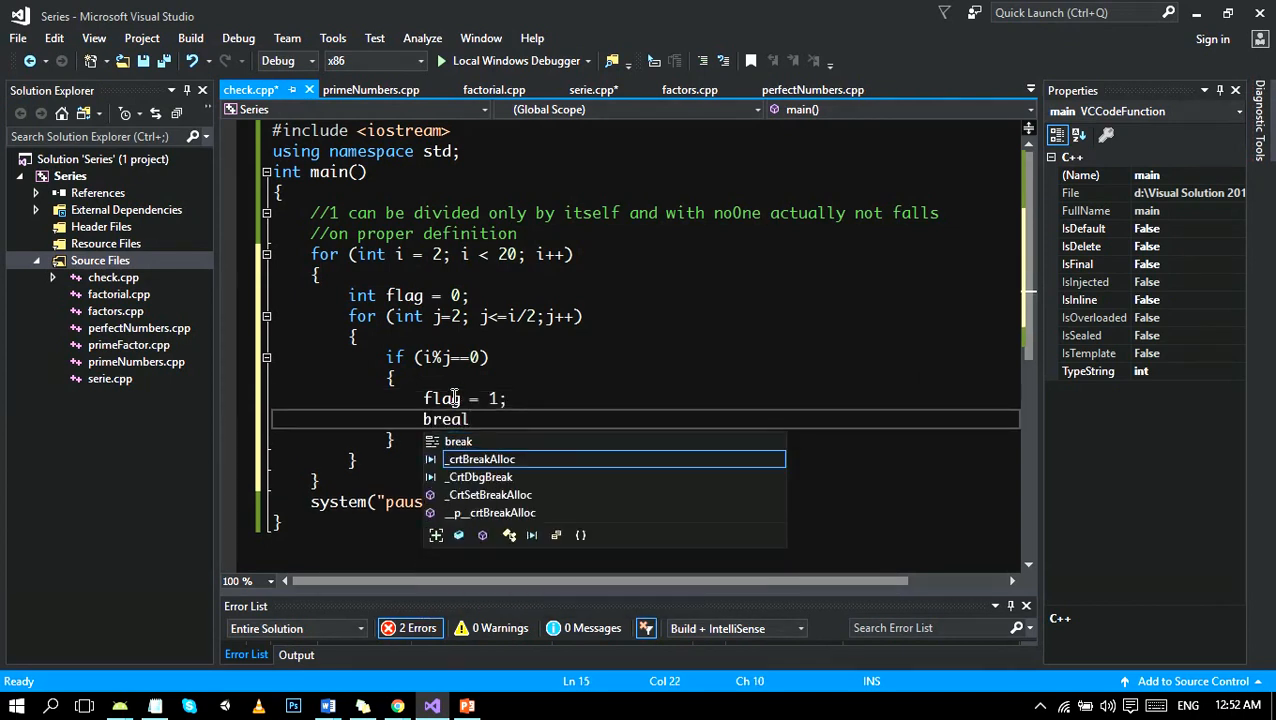
{"action": "type", "text": ";"}
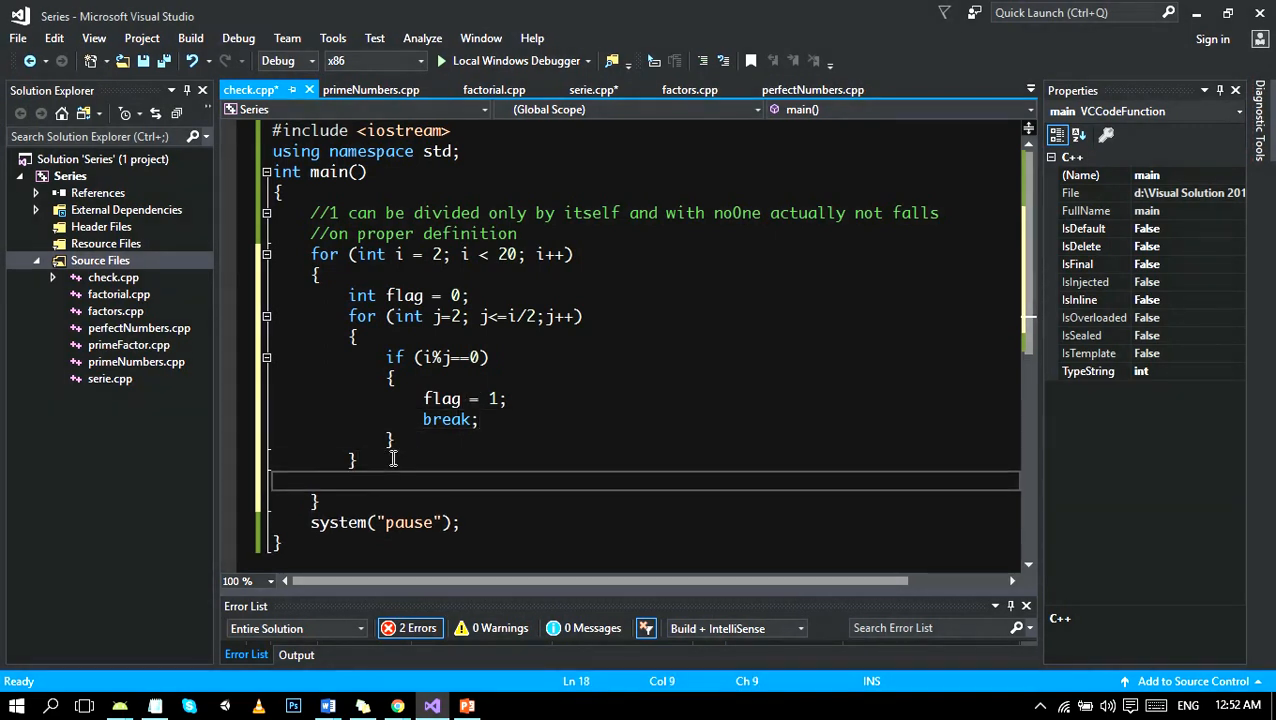
Add an if (flag==0) block after the inner loop that prints i with cout.
{"action": "type", "text": "if()"}
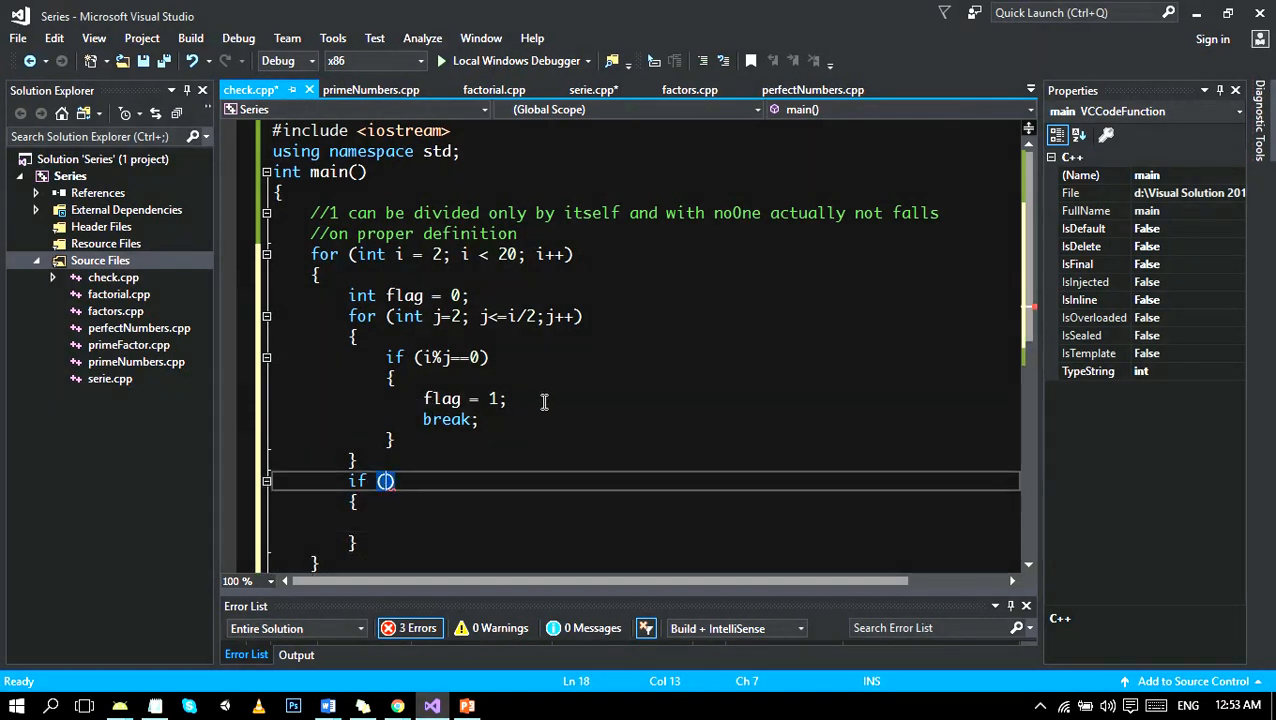
{"action": "left_click", "coordinate": [508, 398]}
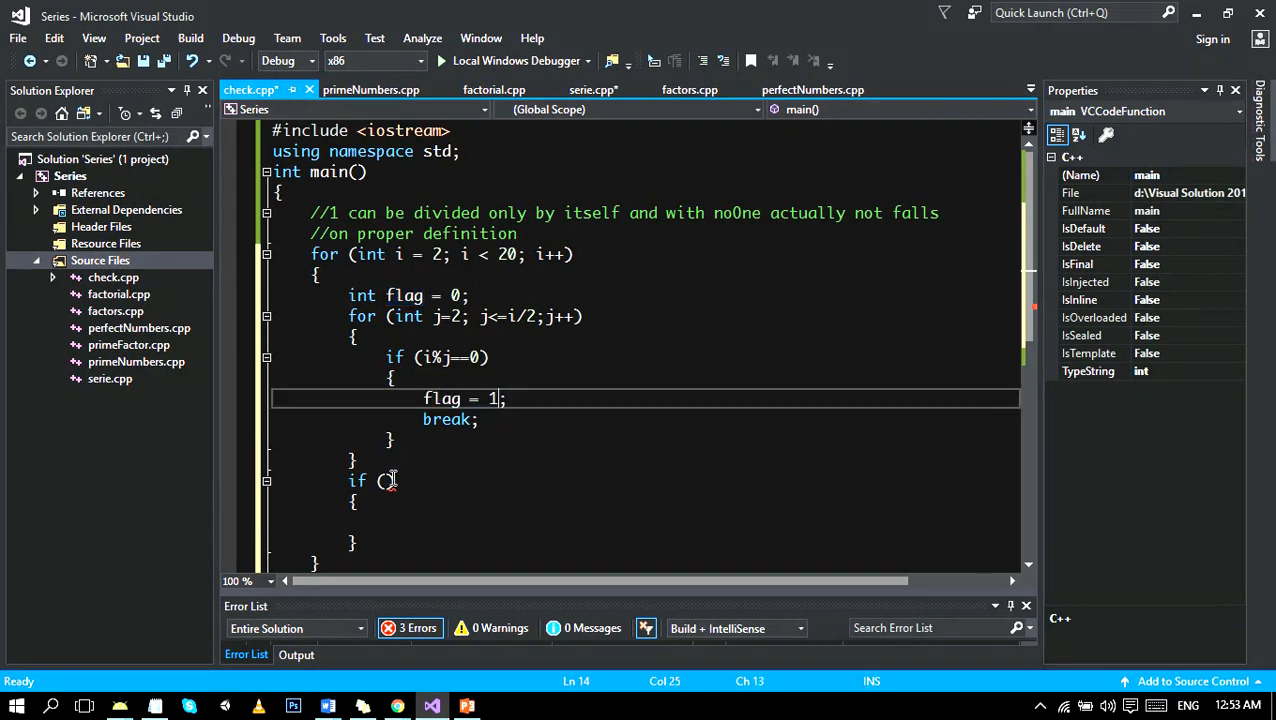
{"action": "type", "text": "flag"}
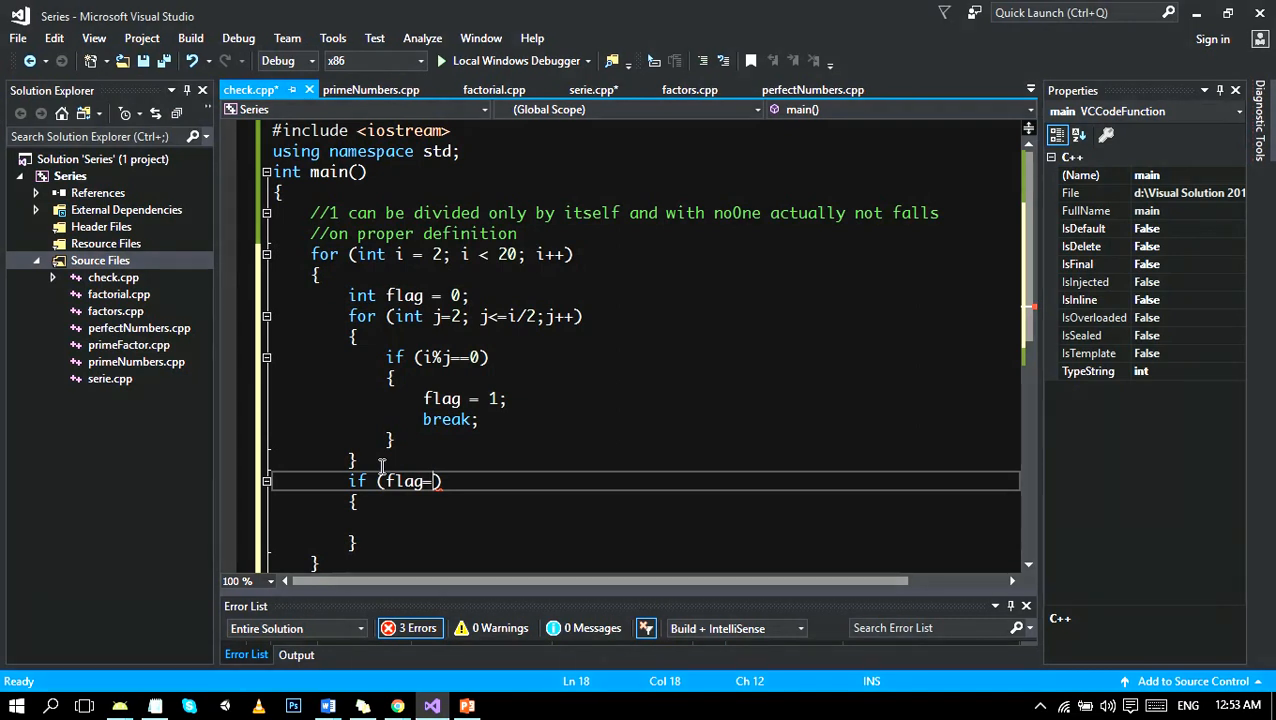
{"action": "type", "text": "==0"}
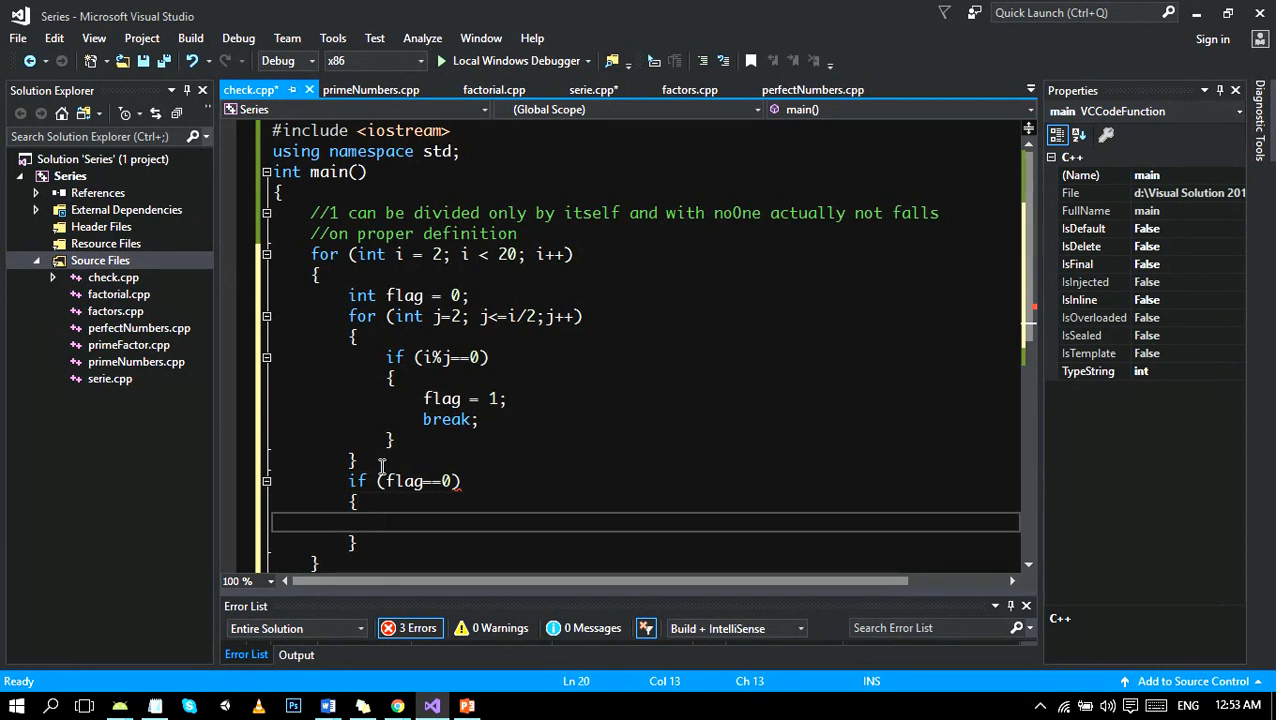
{"action": "type", "text": "cout"}
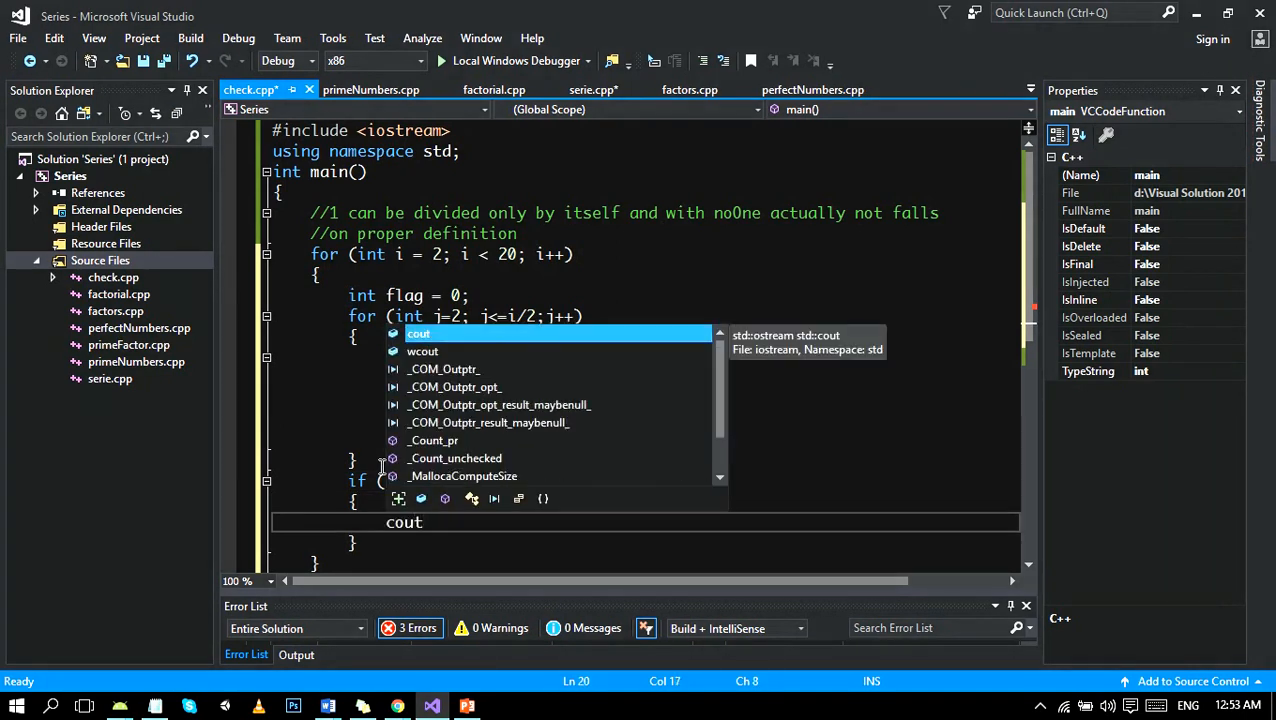
{"action": "type", "text": "<<\"\""}
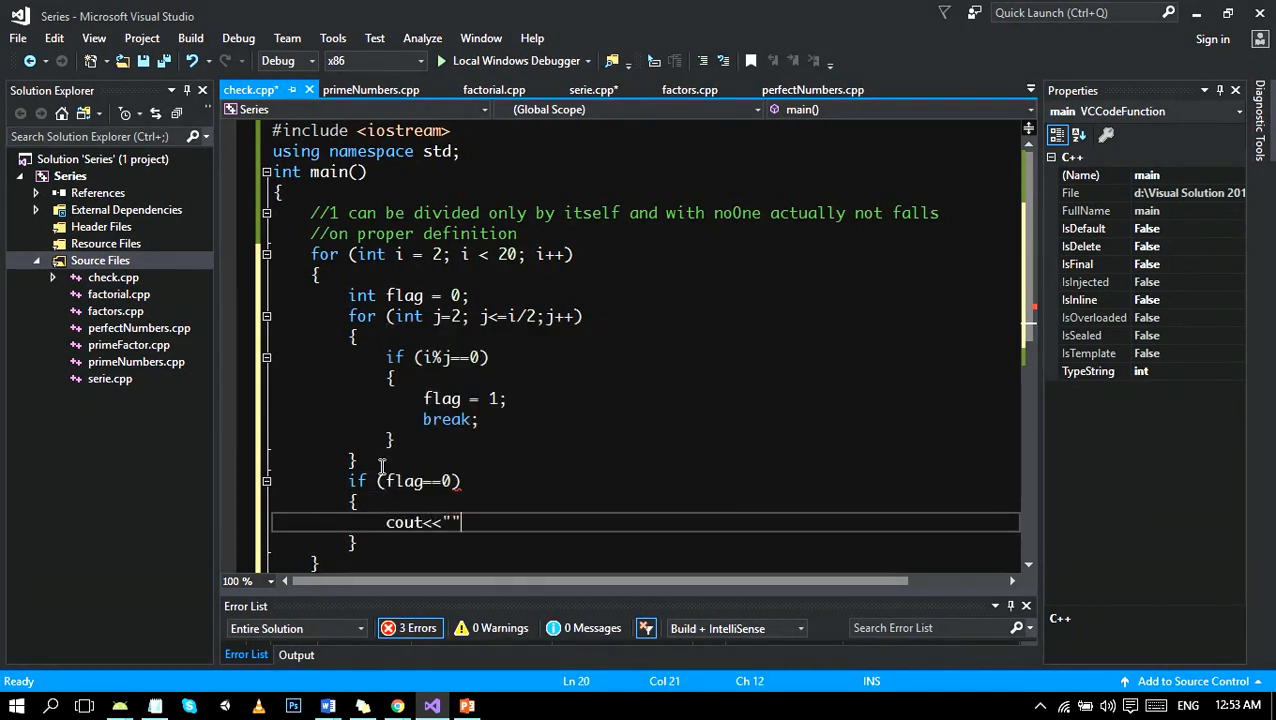
{"action": "type", "text": "i << endl;"}
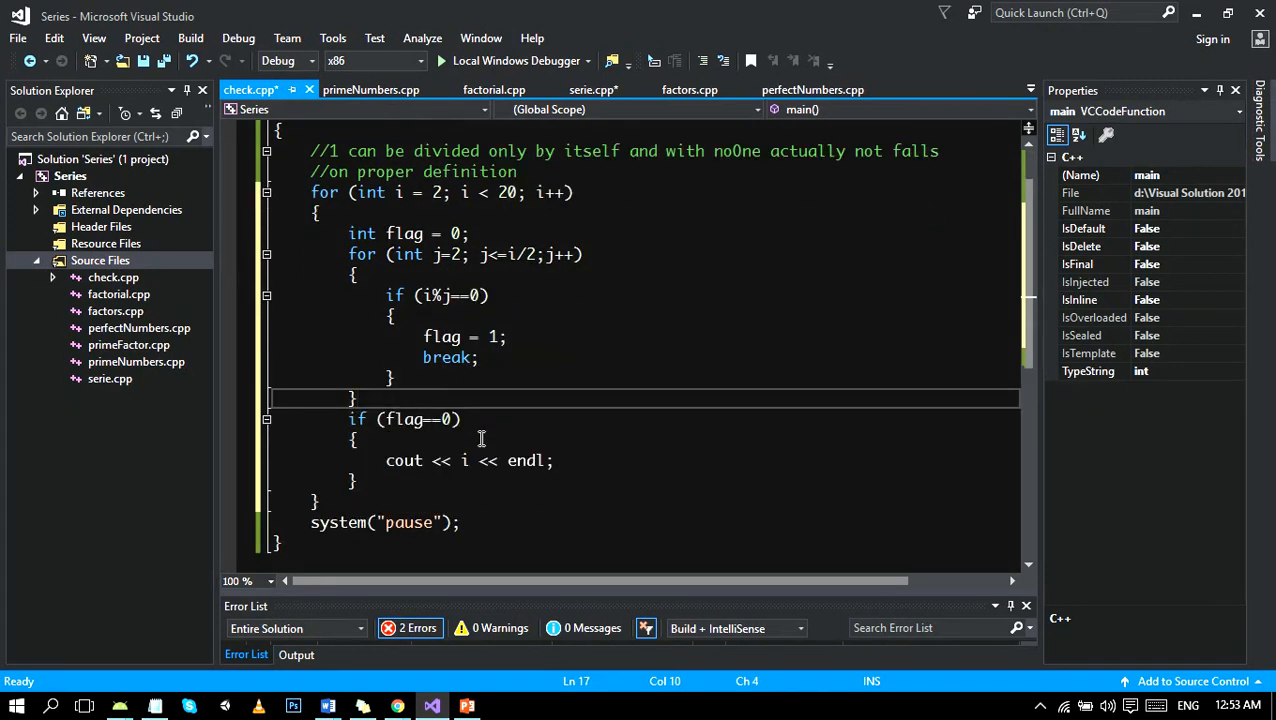
{"action": "scroll", "scroll_direction": "down", "scroll_amount": 3}
{"action": "type", "text": "="}
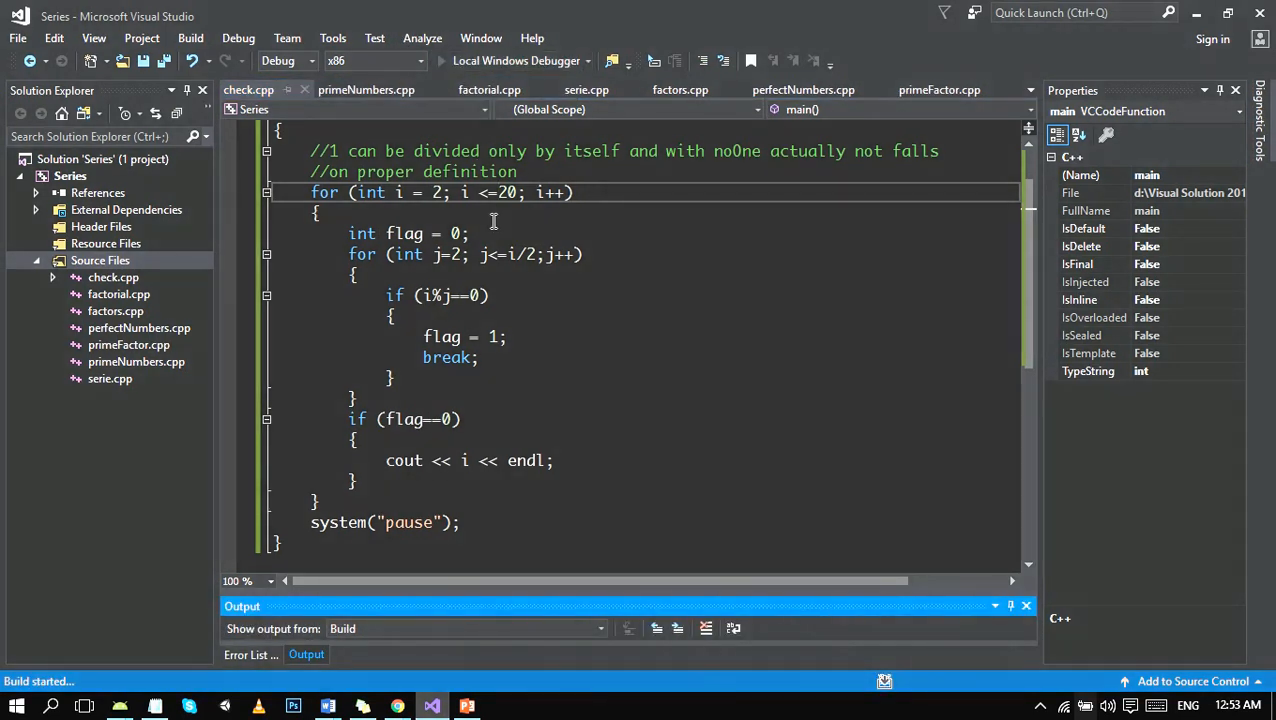
Run in Local Windows Debugger, maximize the console showing primes 2–19, then close it.
{"action": "left_click", "coordinate": [517, 61]}
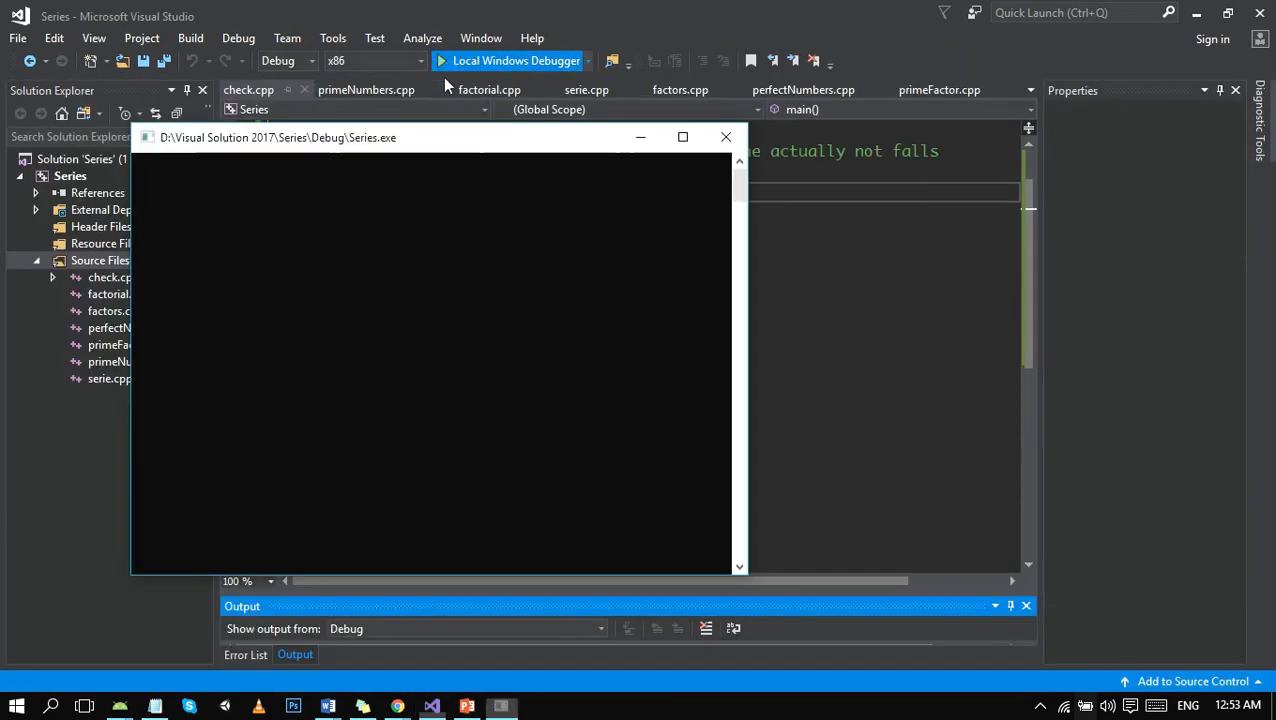
{"action": "left_click", "coordinate": [682, 137]}
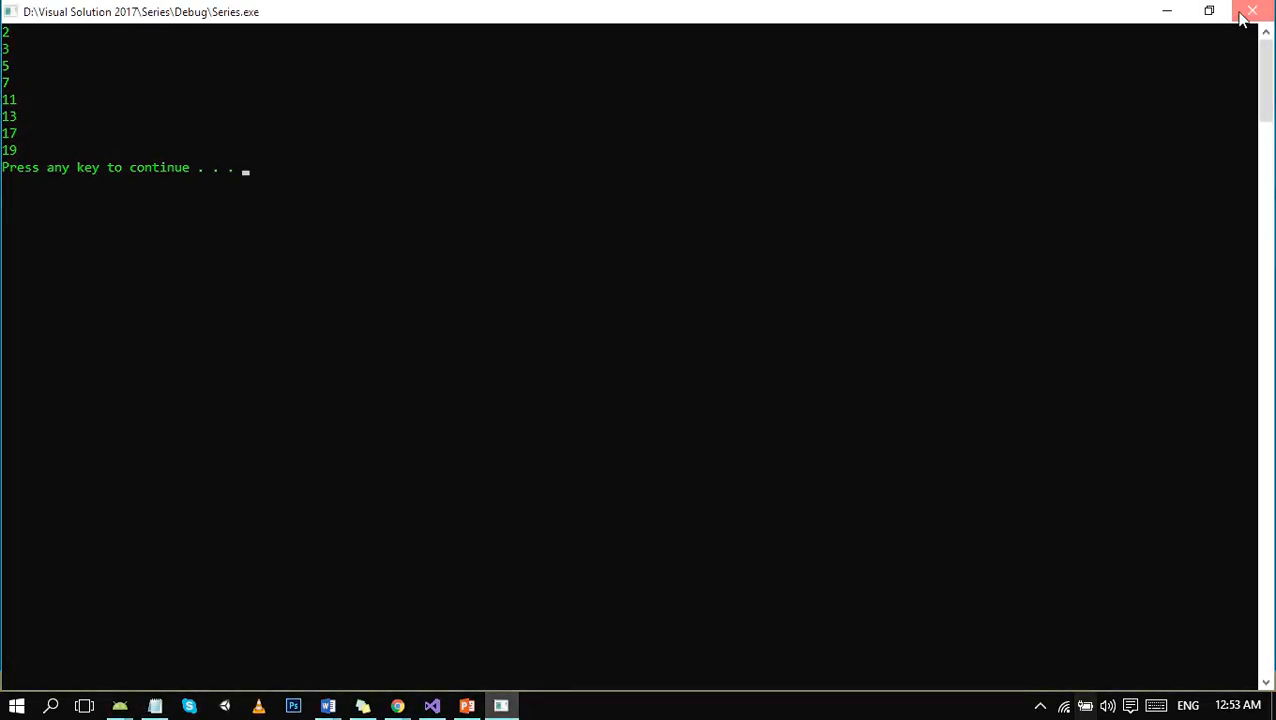
{"action": "left_click", "coordinate": [1253, 11]}
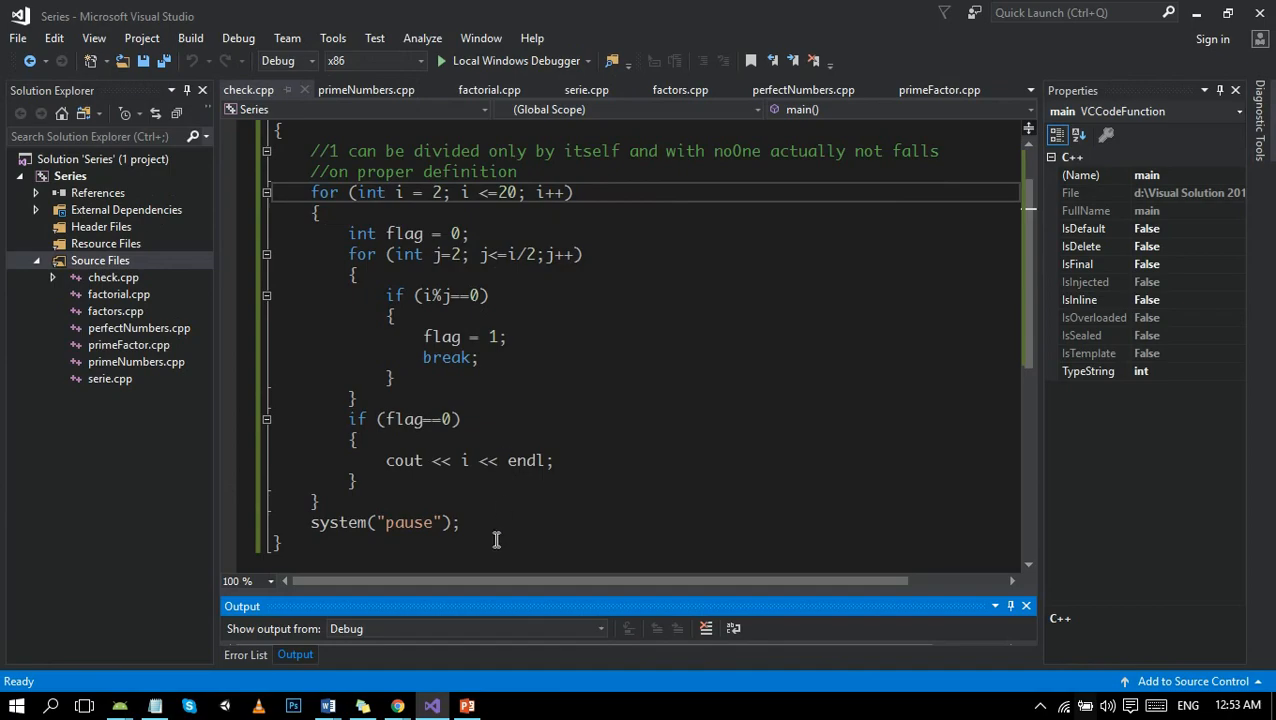
Compare slide 3 with the inner loop code and highlight 'THAN ITS HALF' on the first bullet.
{"action": "left_click", "coordinate": [467, 706]}
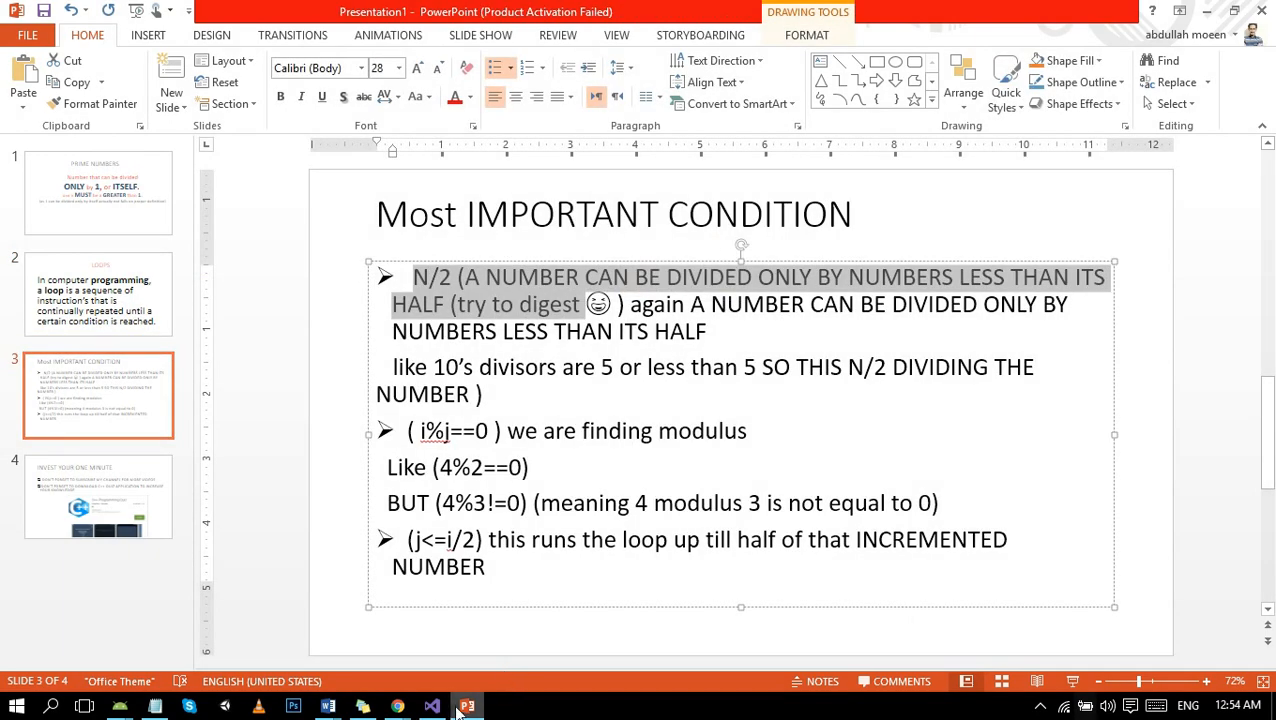
{"action": "left_click", "coordinate": [432, 706]}
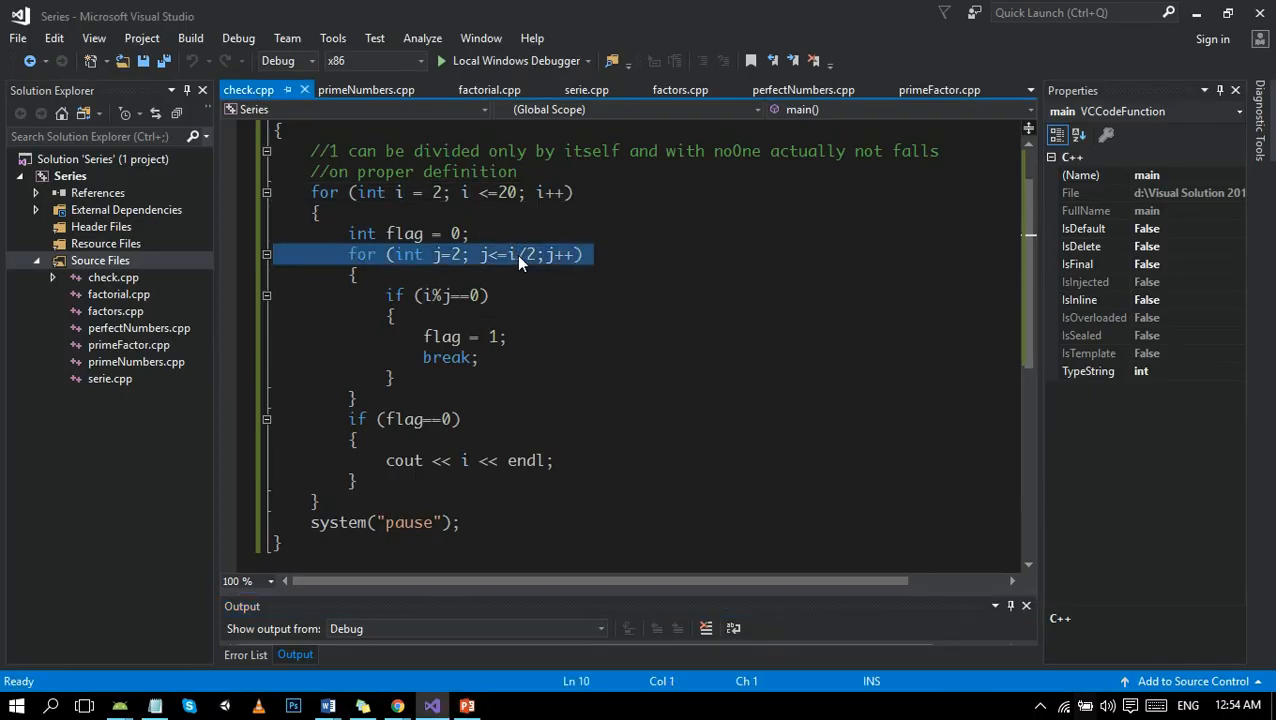
{"action": "left_click", "coordinate": [466, 707]}
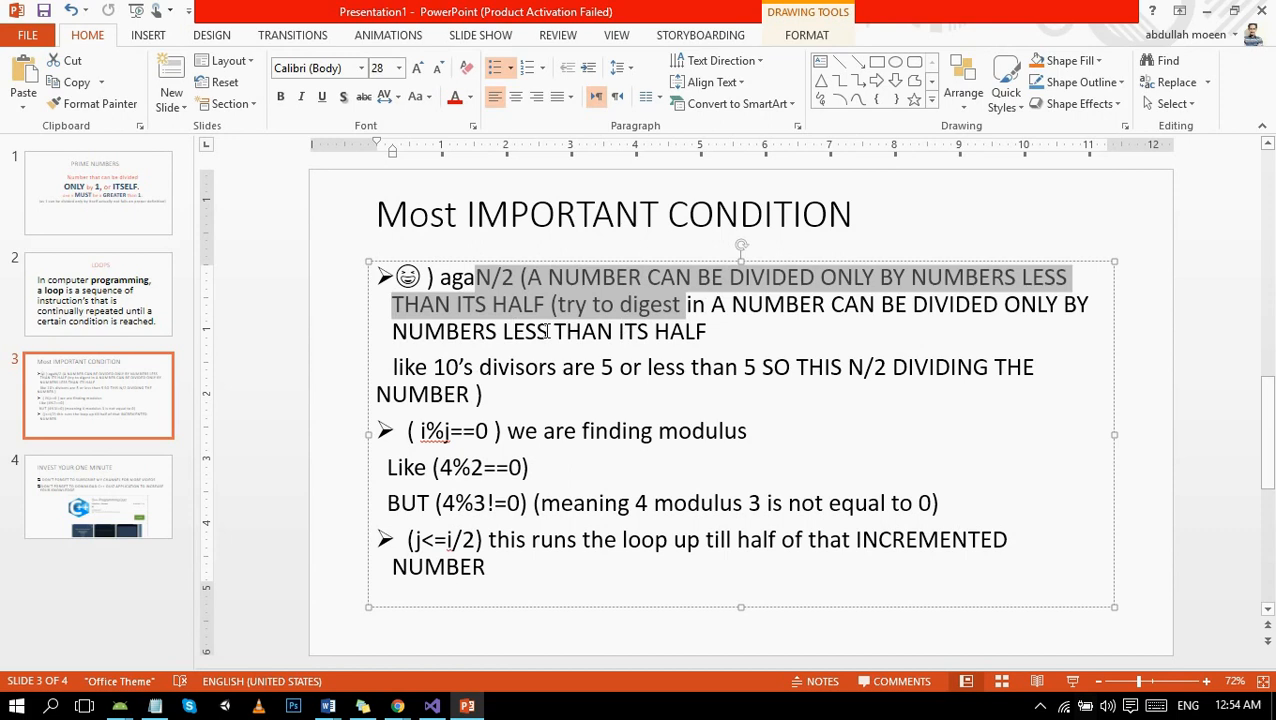
{"action": "mouse_move", "coordinate": [807, 311]}
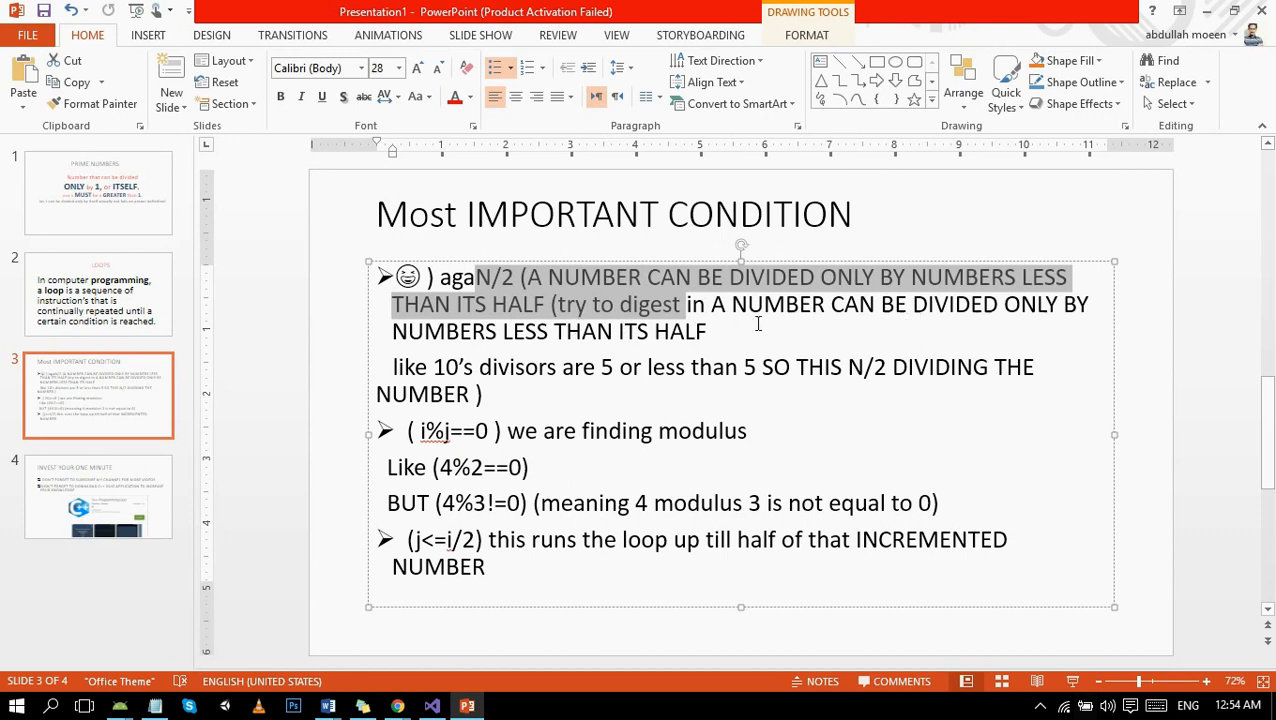
{"action": "left_click", "coordinate": [518, 331]}
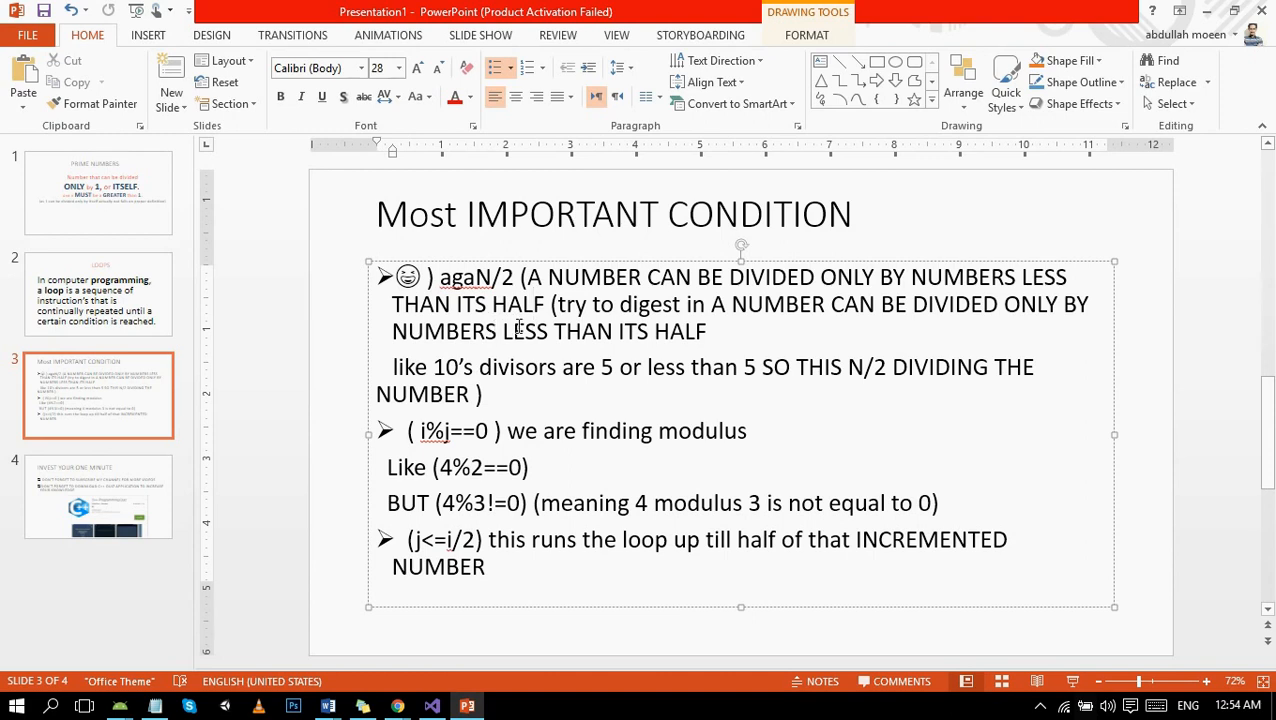
{"action": "left_click_drag", "start_coordinate": [553, 331], "coordinate": [707, 331]}
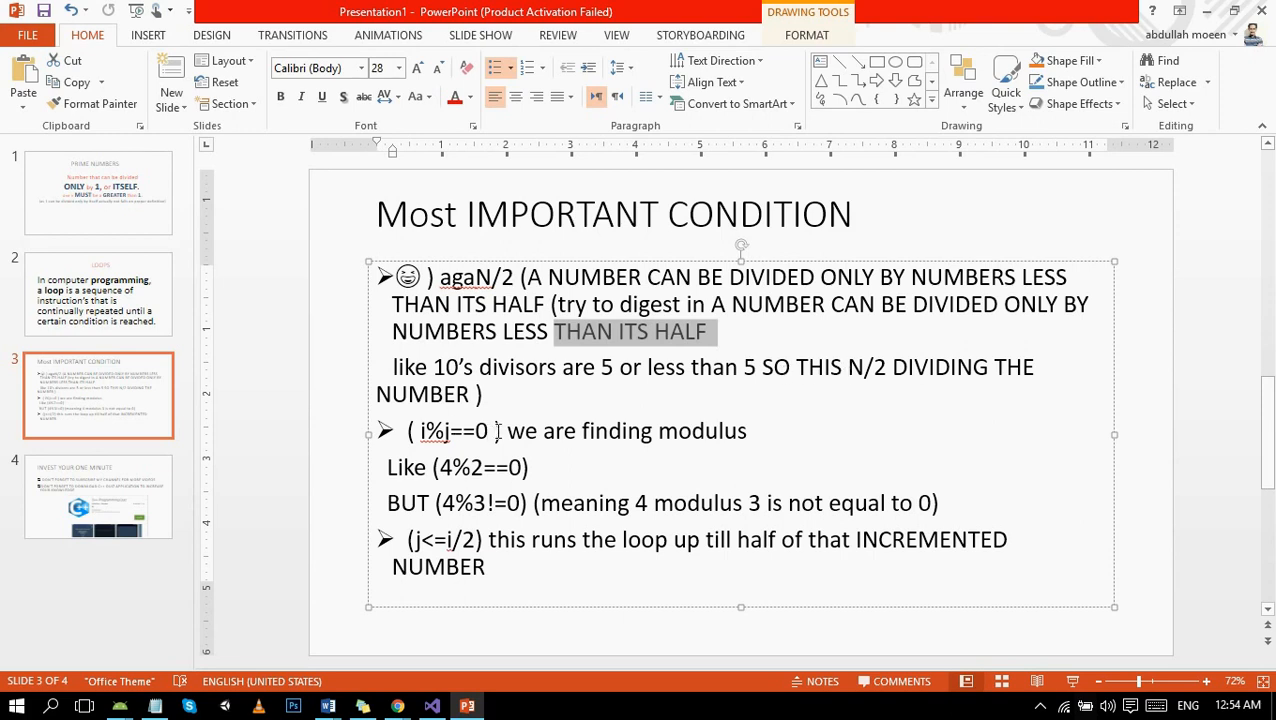
Point out variable i in the code, then highlight the j<=i/2 bullet.
{"action": "left_click", "coordinate": [431, 706]}
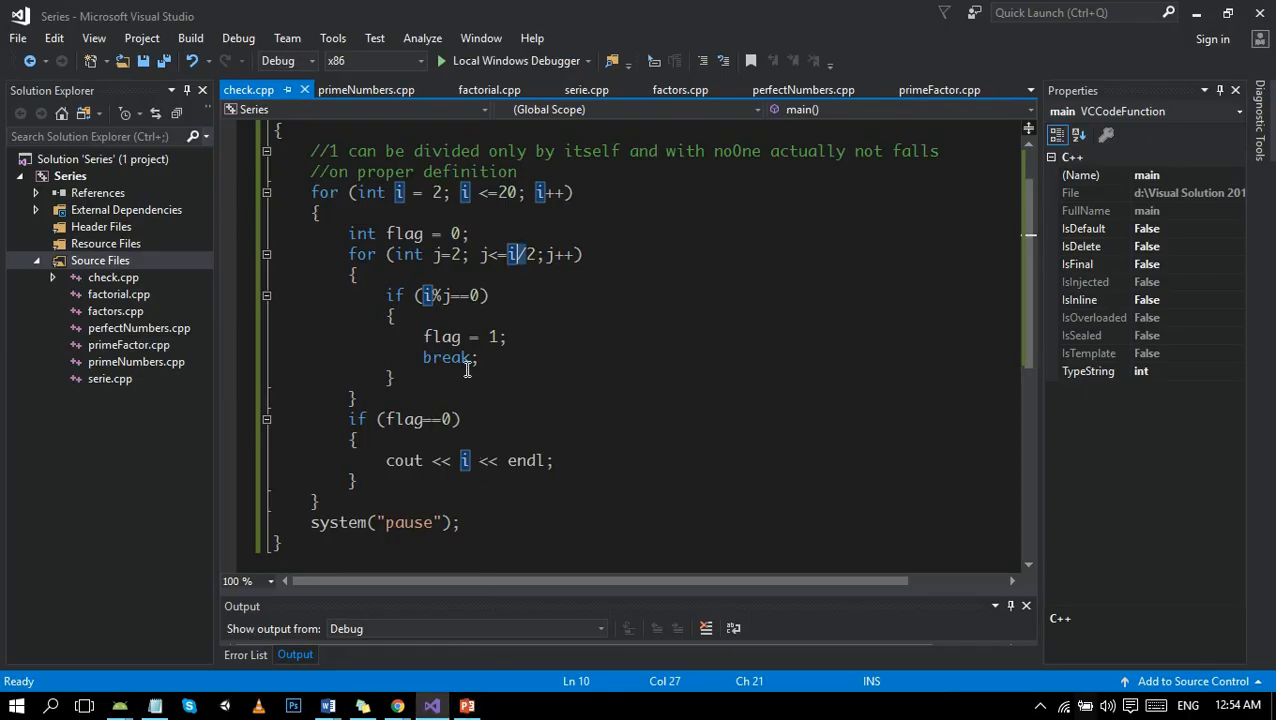
{"action": "left_click", "coordinate": [466, 706]}
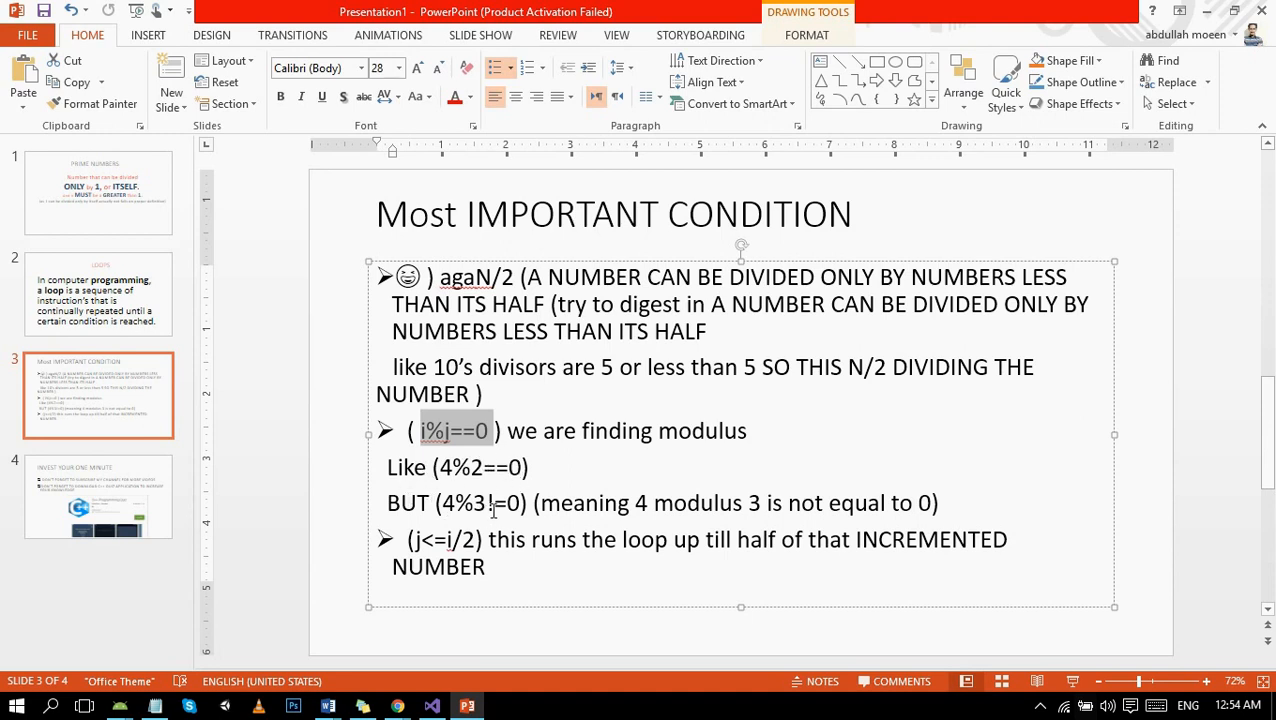
{"action": "double_click", "coordinate": [585, 503]}
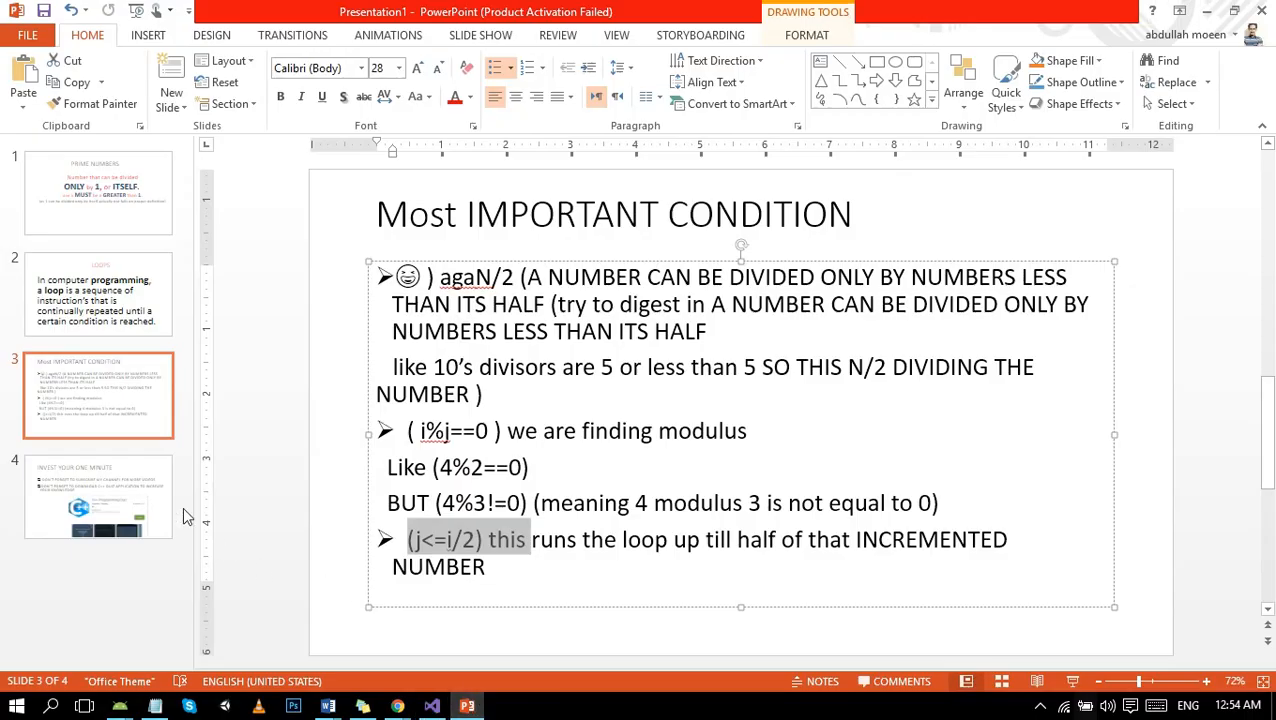
{"action": "left_click", "coordinate": [431, 706]}
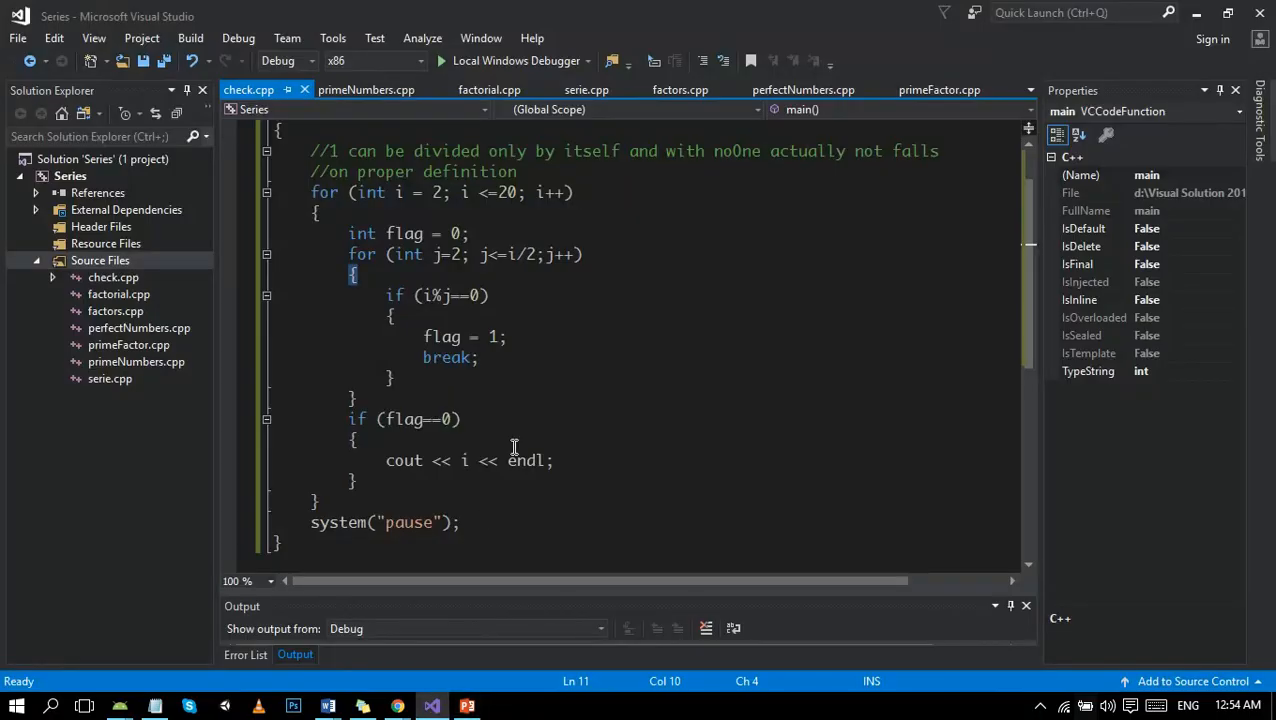
Show slide 4, INVEST YOUR ONE MINUTE, and select the C++ Programming Quiz picture.
{"action": "left_click", "coordinate": [466, 706]}
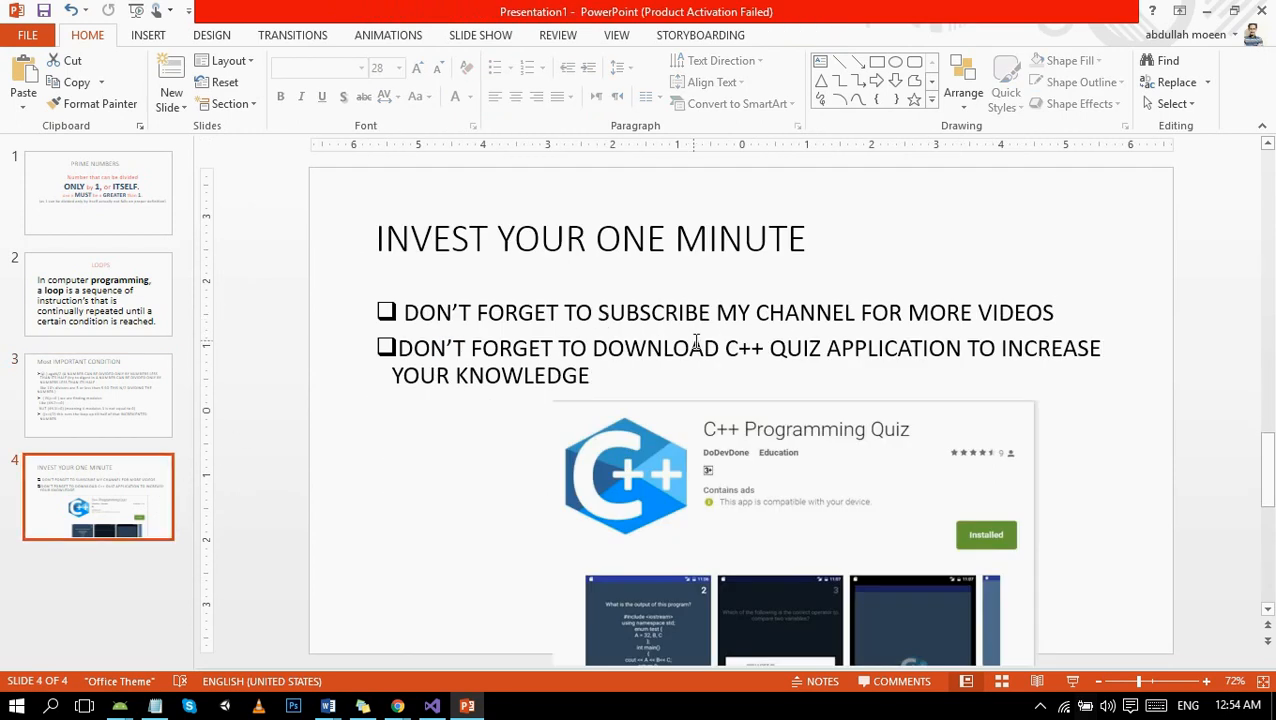
{"action": "mouse_move", "coordinate": [690, 470]}
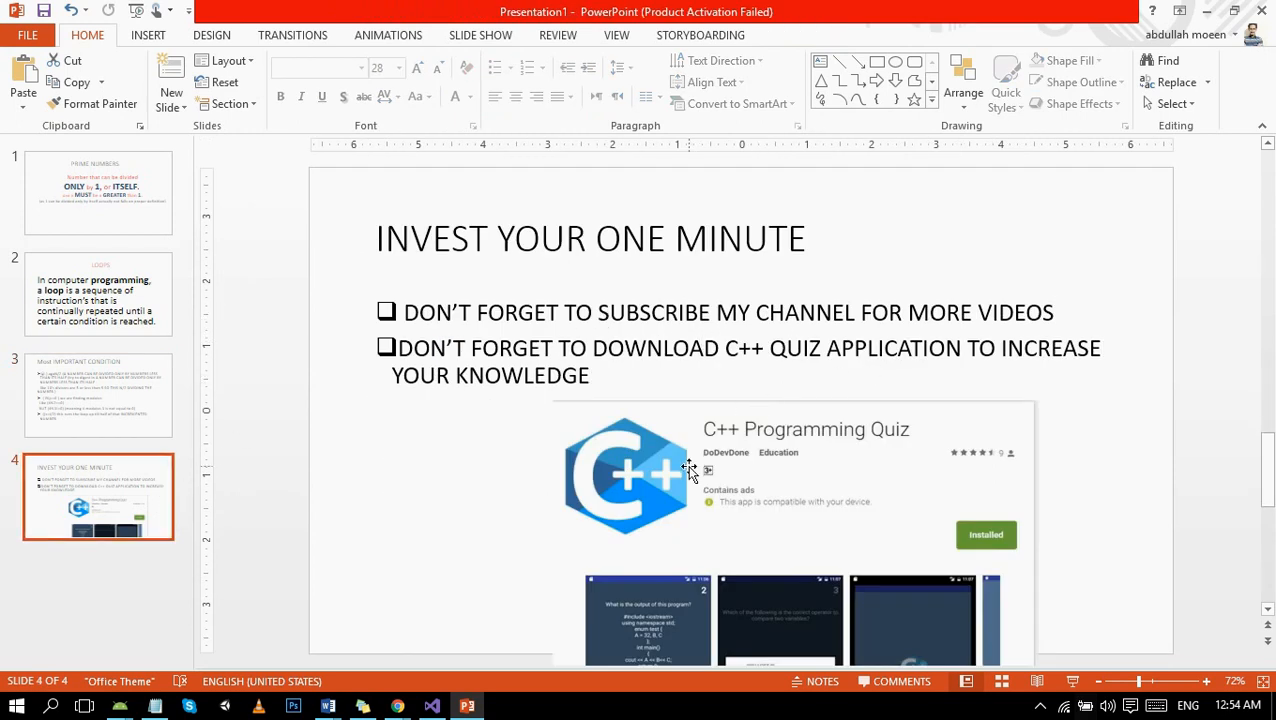
{"action": "mouse_move", "coordinate": [800, 502]}
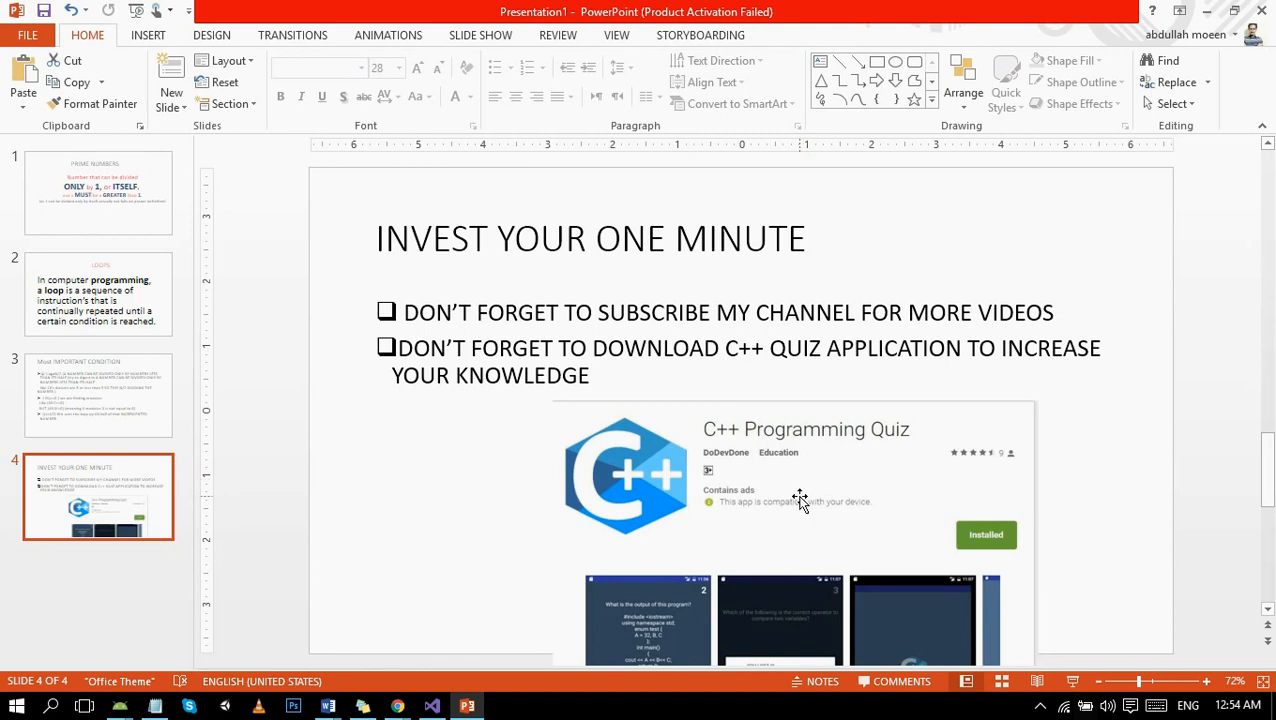
{"action": "left_click", "coordinate": [795, 500]}
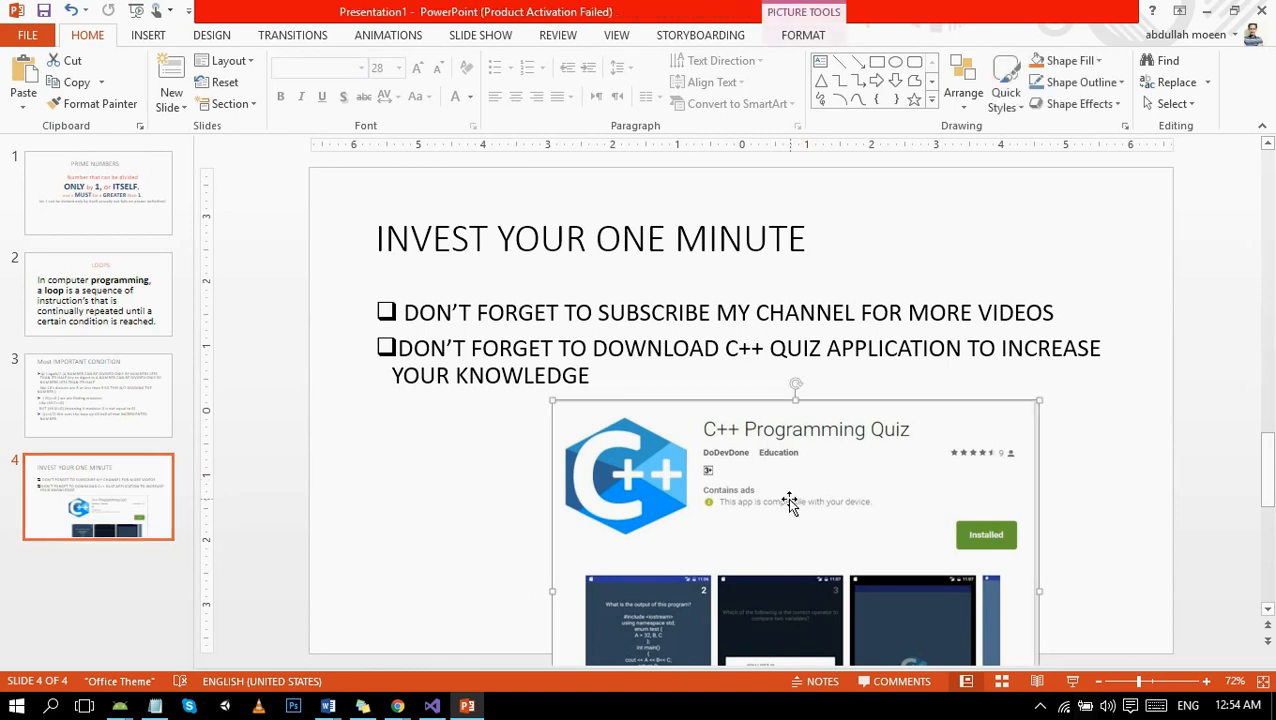